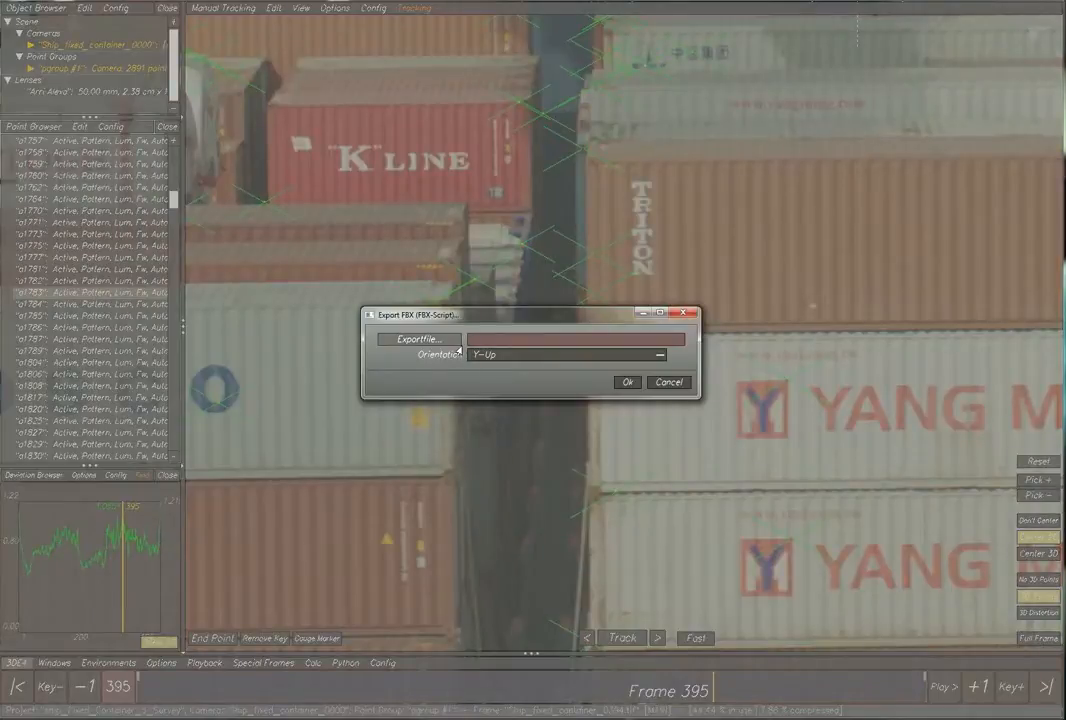
Export the tracked scene as an FBX file into the Tutorial_Ship_Fixed_Container folder.
left_click(416, 340)
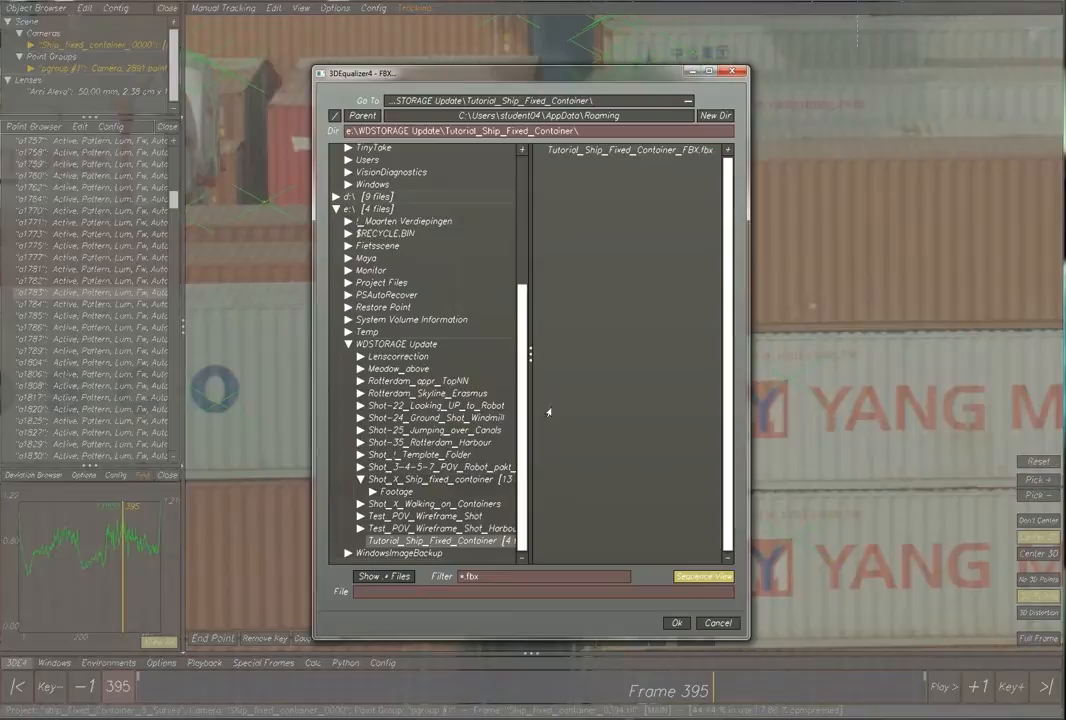
left_click(628, 150)
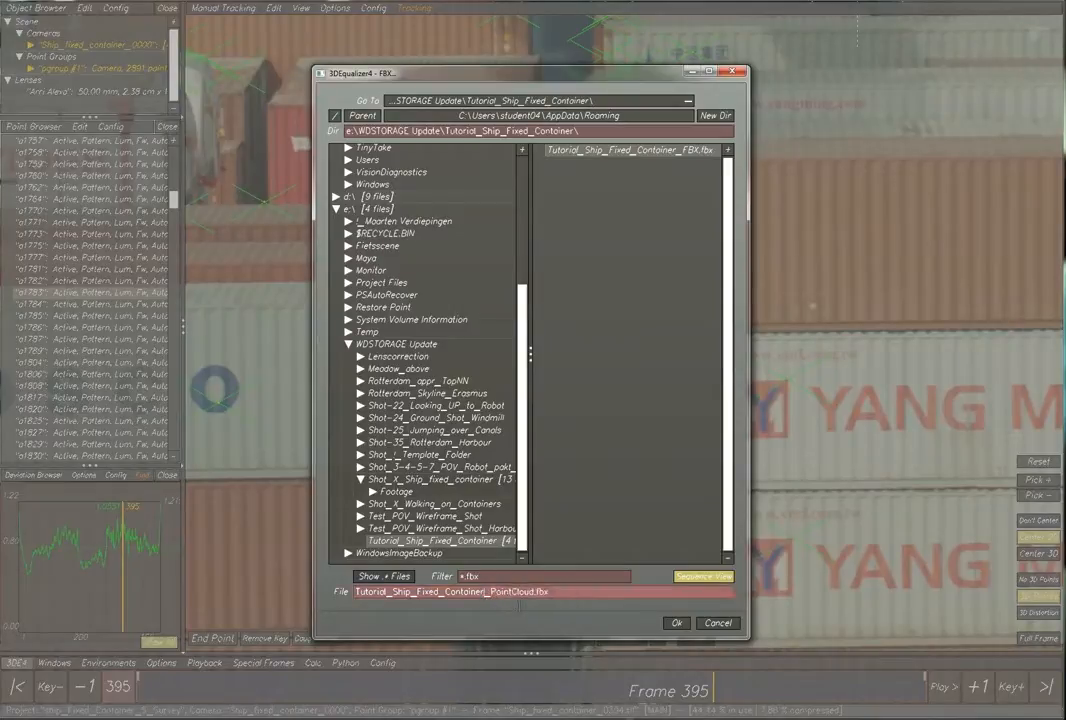
left_click(676, 622)
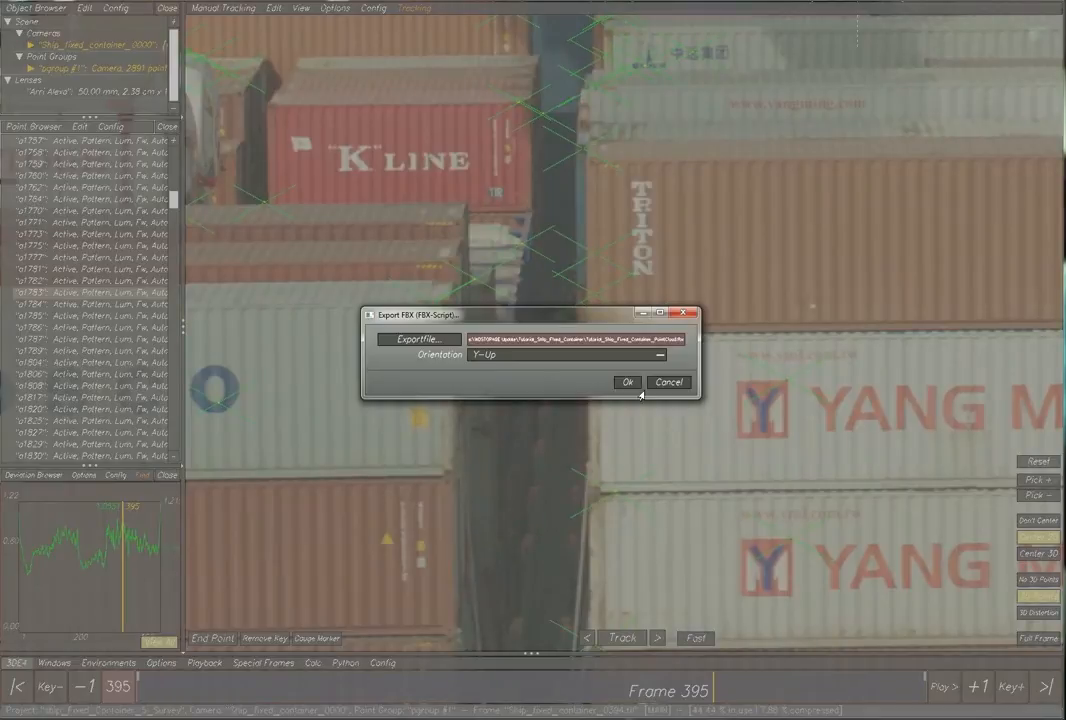
left_click(628, 382)
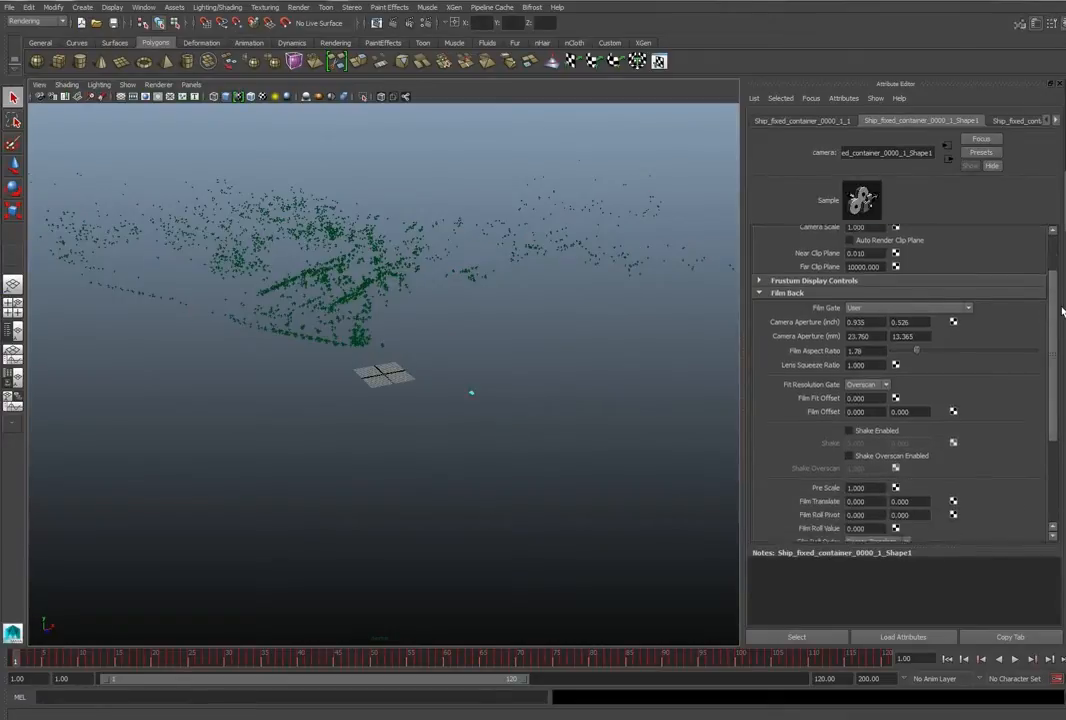
Create an image plane under the tracking camera's Environment settings in the Attribute Editor.
scroll("down", 3)
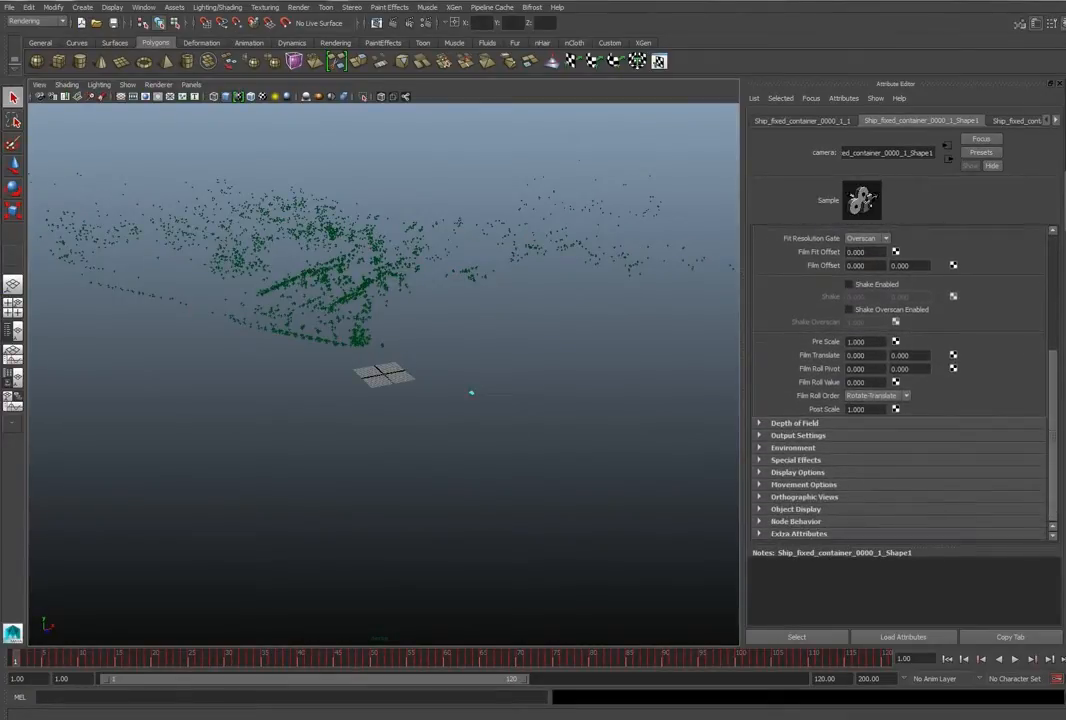
left_click(792, 448)
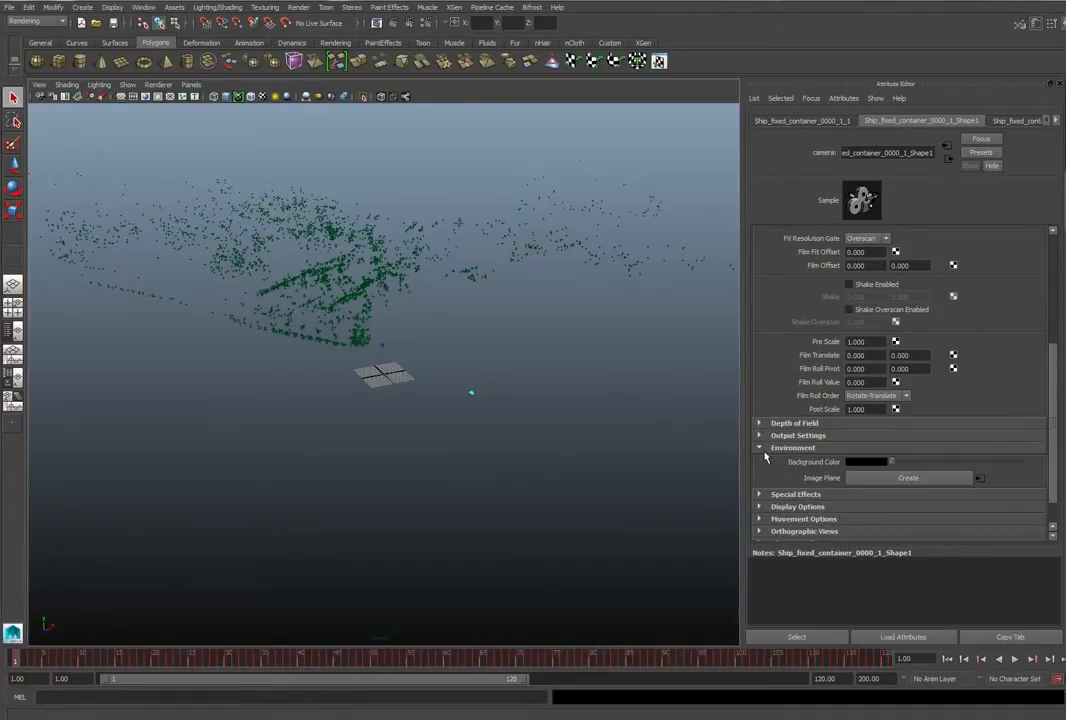
left_click(908, 476)
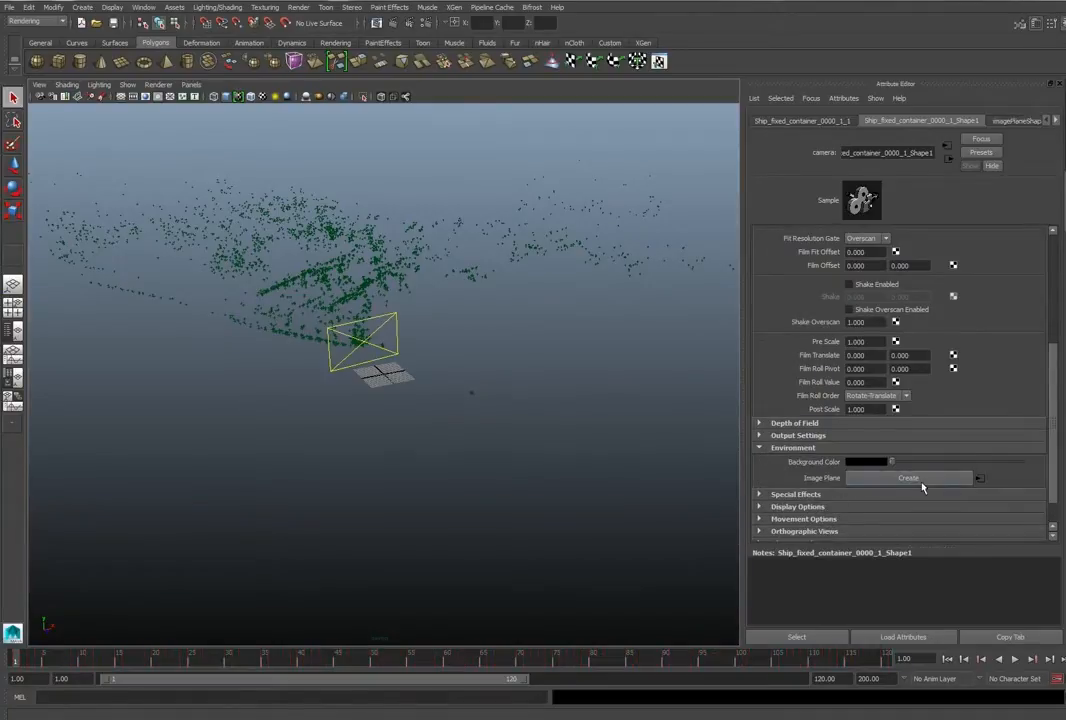
Load the first TIF frame from the Shot_1 Footage folder as the image plane's image sequence.
left_click(908, 478)
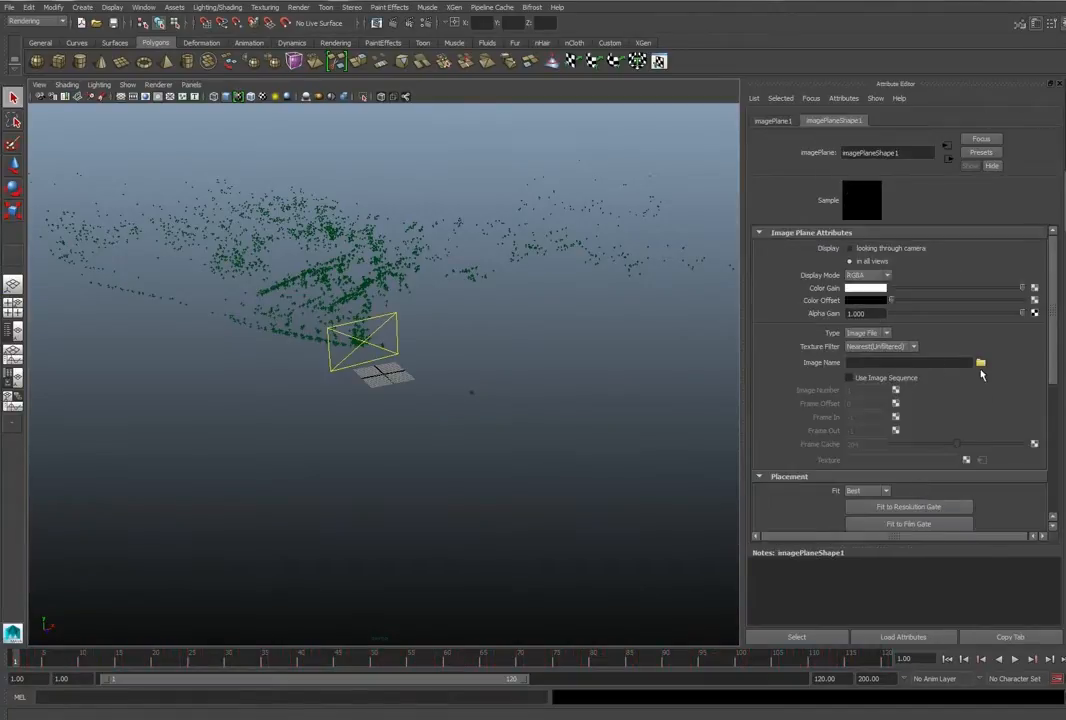
left_click(980, 362)
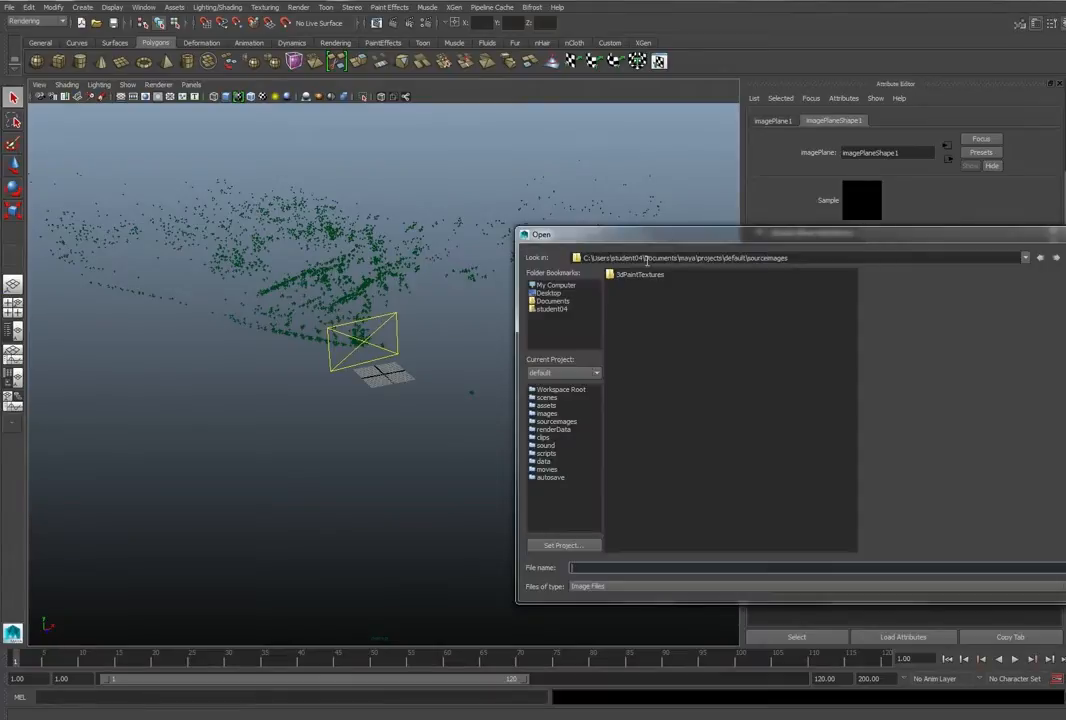
left_click(556, 284)
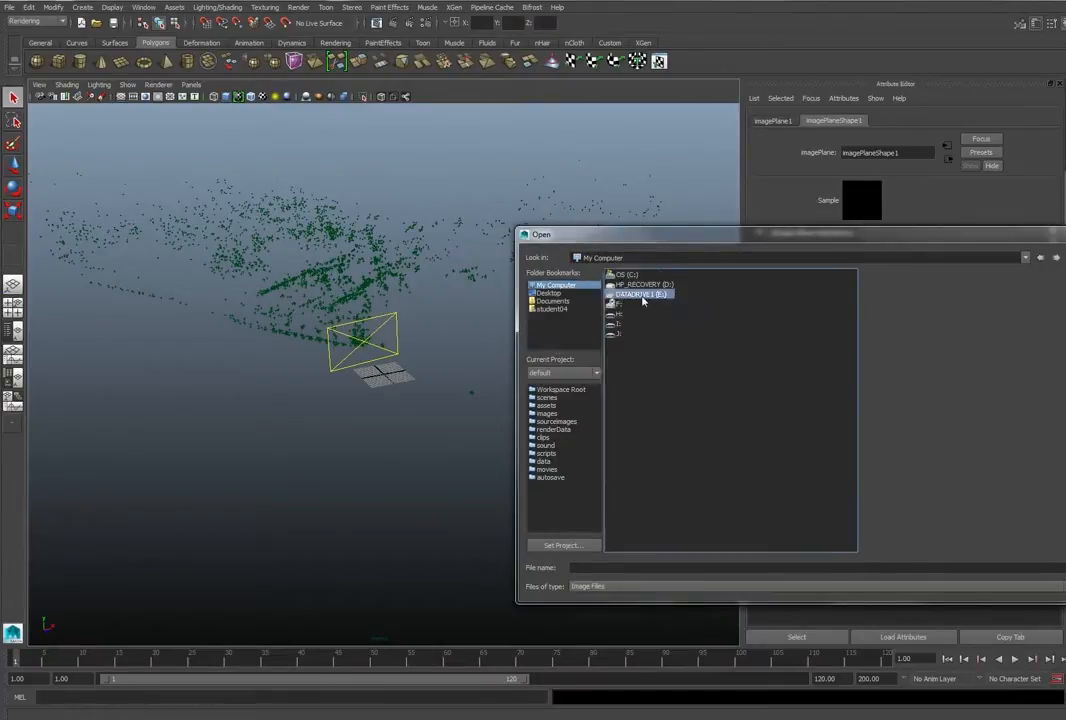
double_click(640, 294)
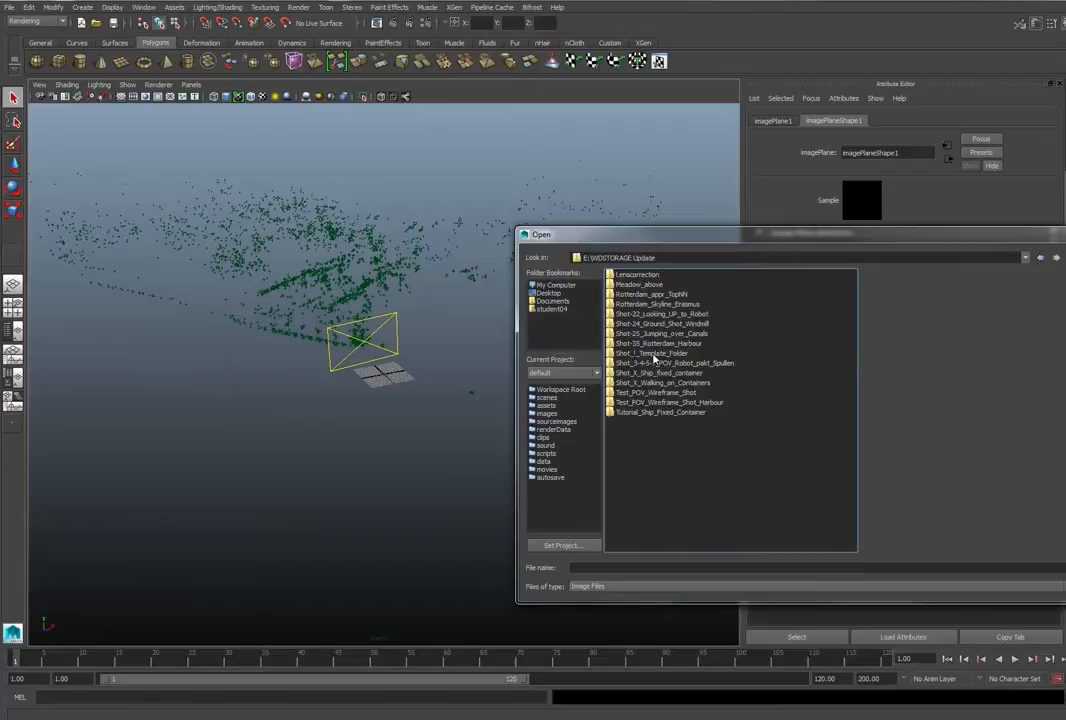
left_click(664, 372)
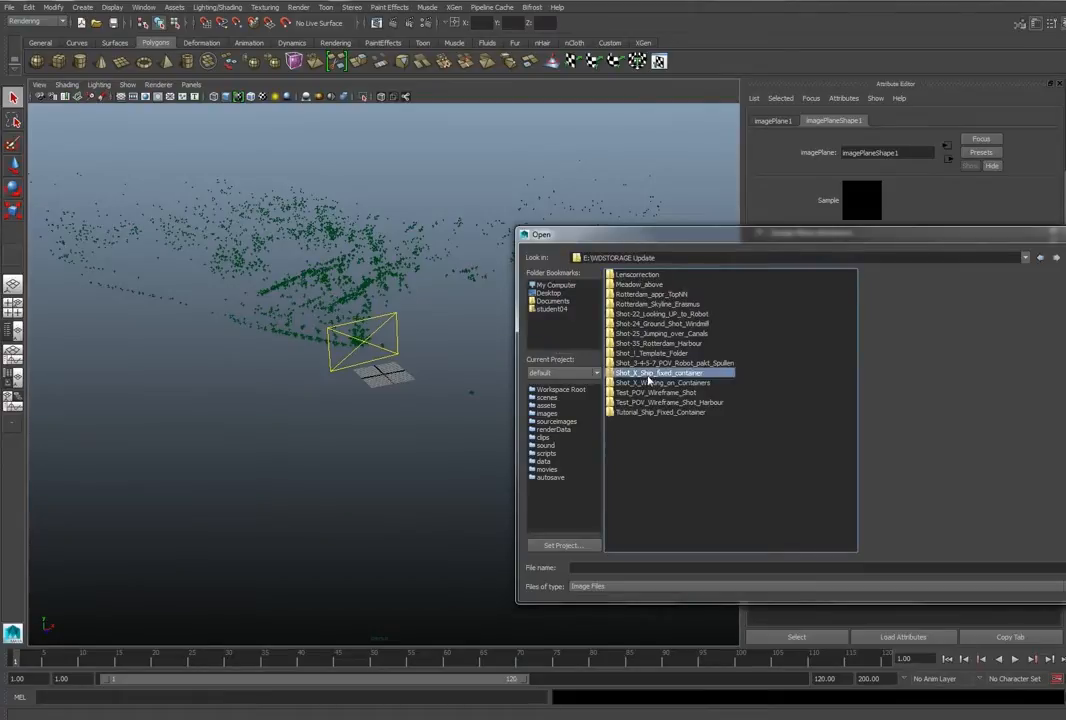
double_click(672, 372)
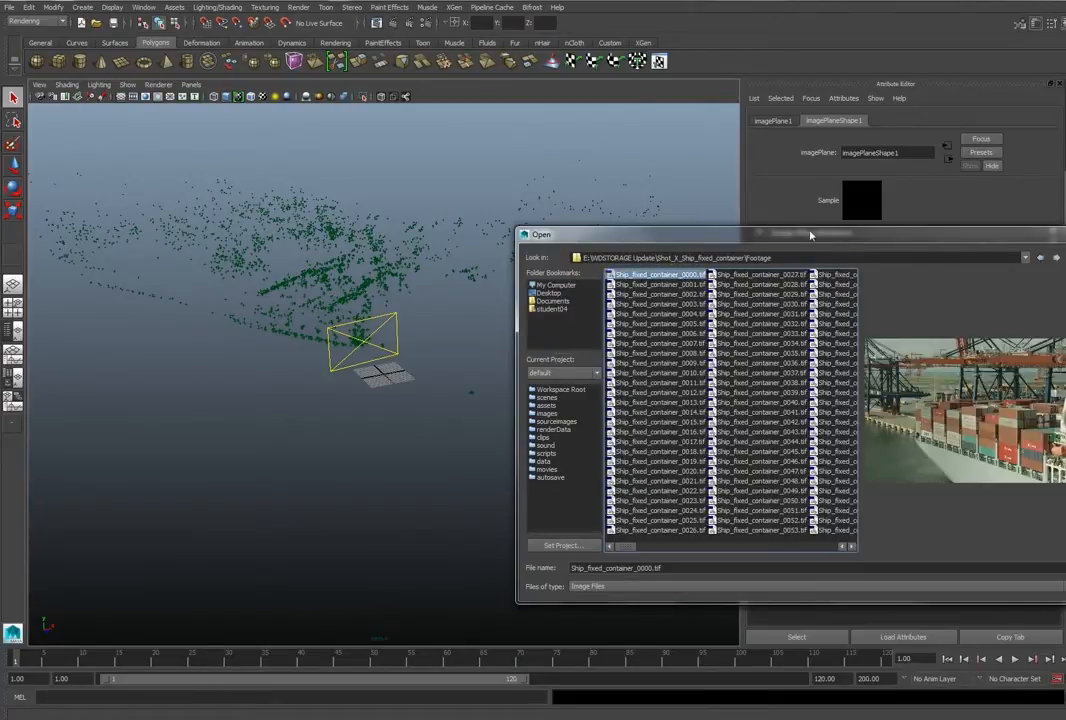
left_click_drag(810, 234, 608, 228)
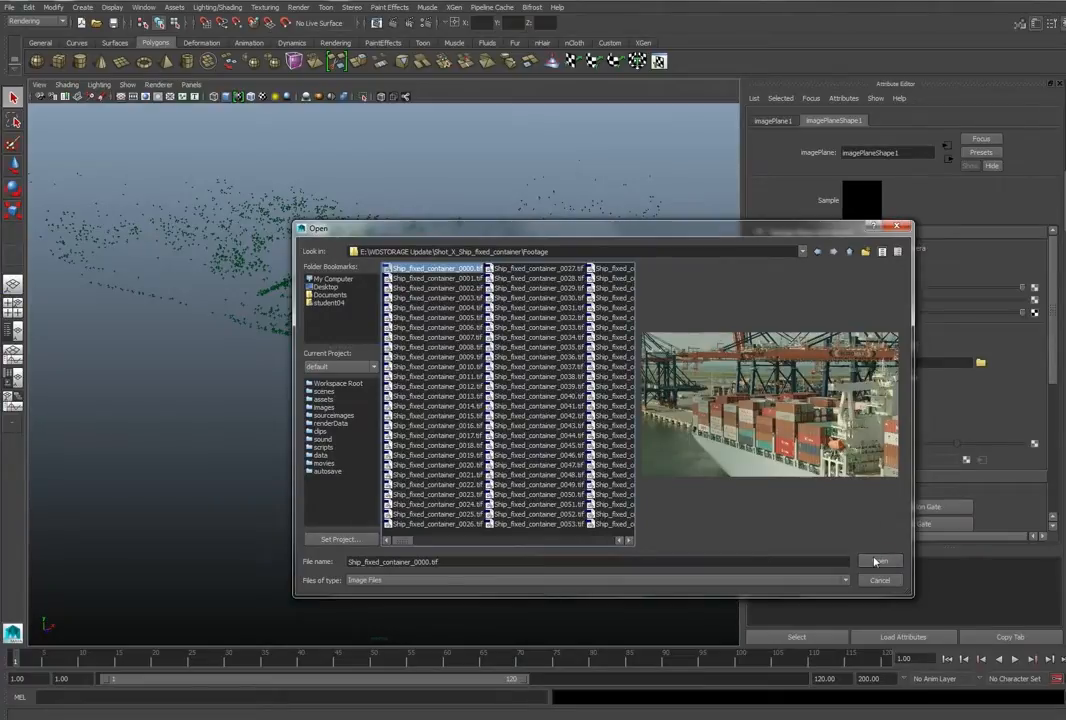
left_click(878, 560)
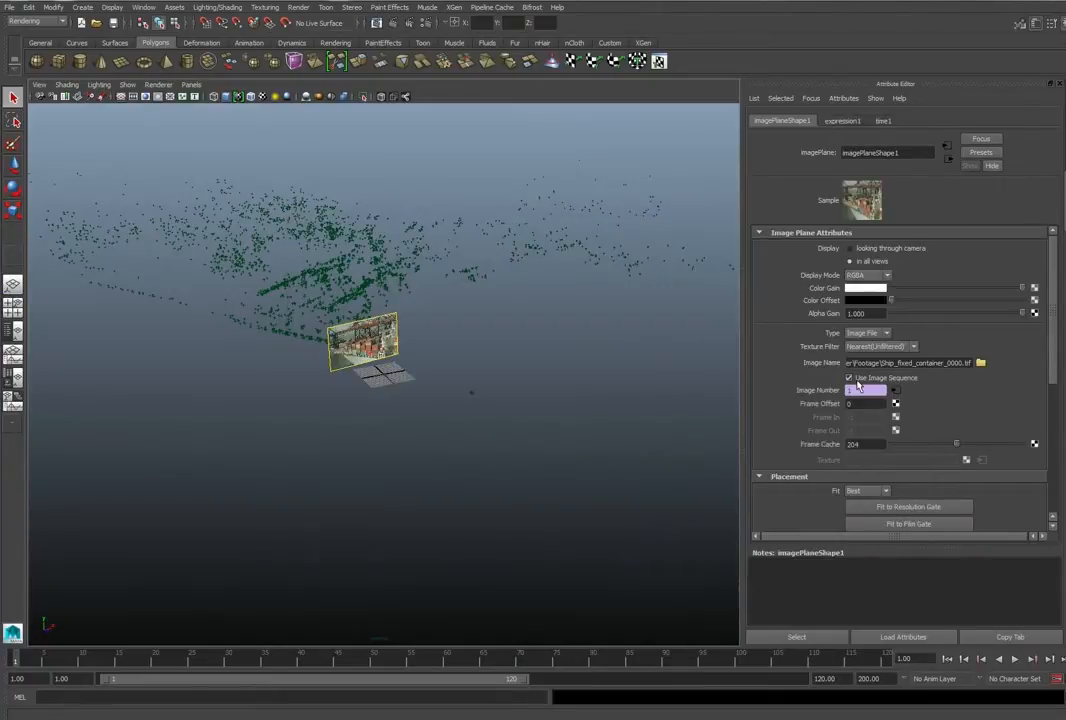
scroll("down", 3)
type("540")
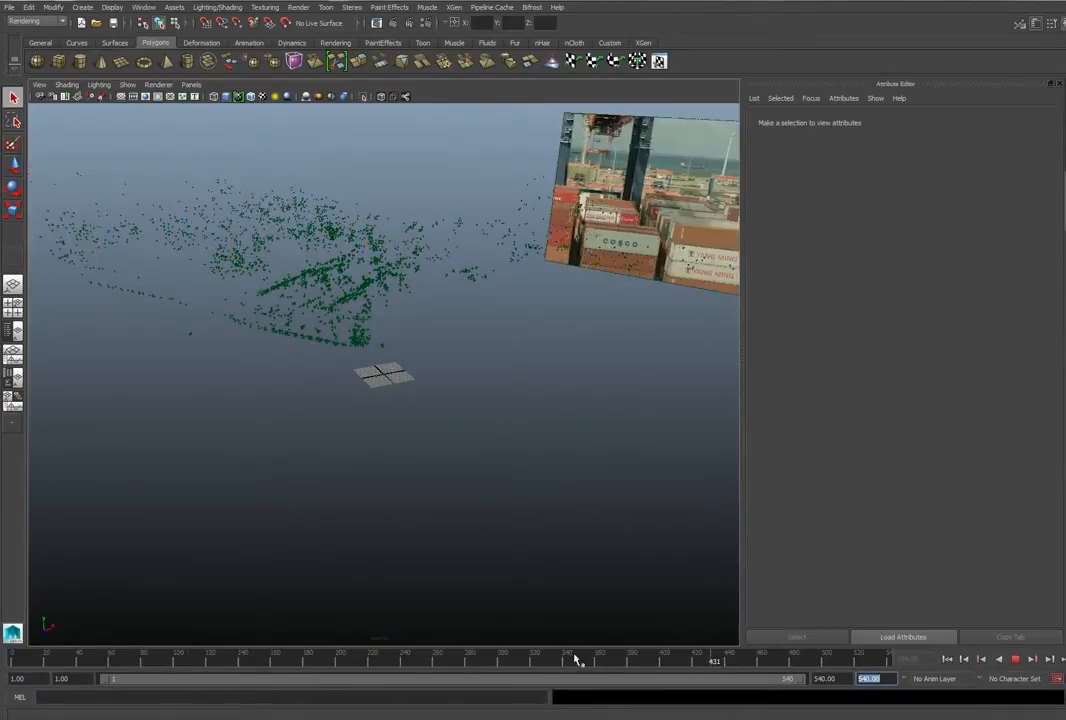
left_click(190, 84)
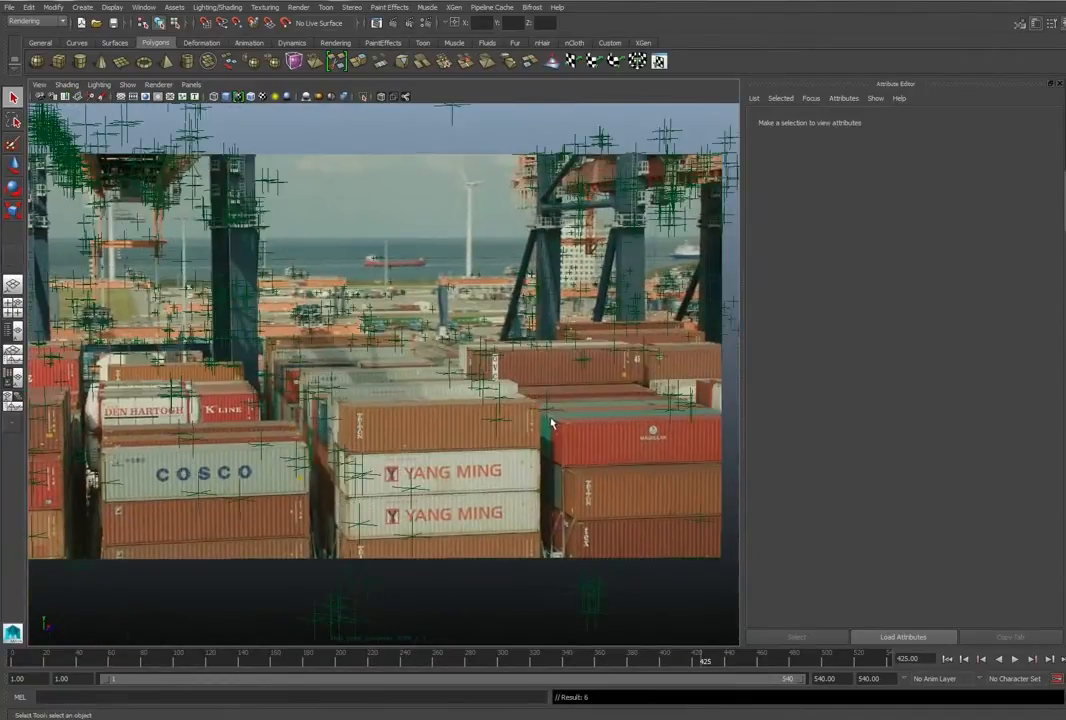
left_click(548, 410)
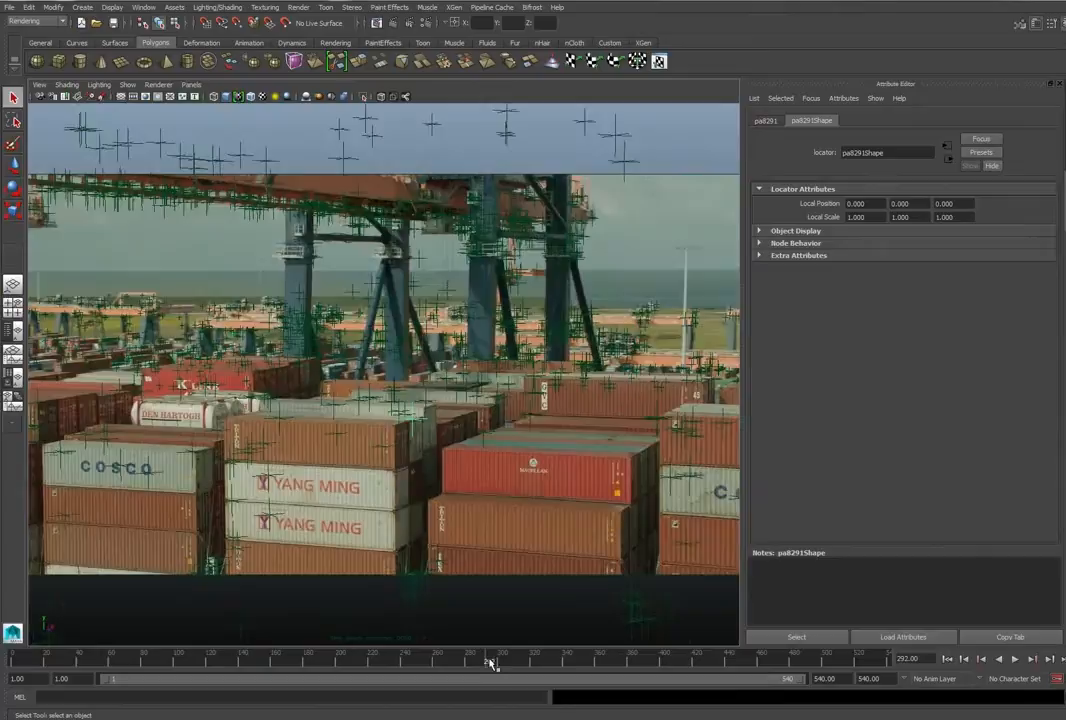
left_click(190, 84)
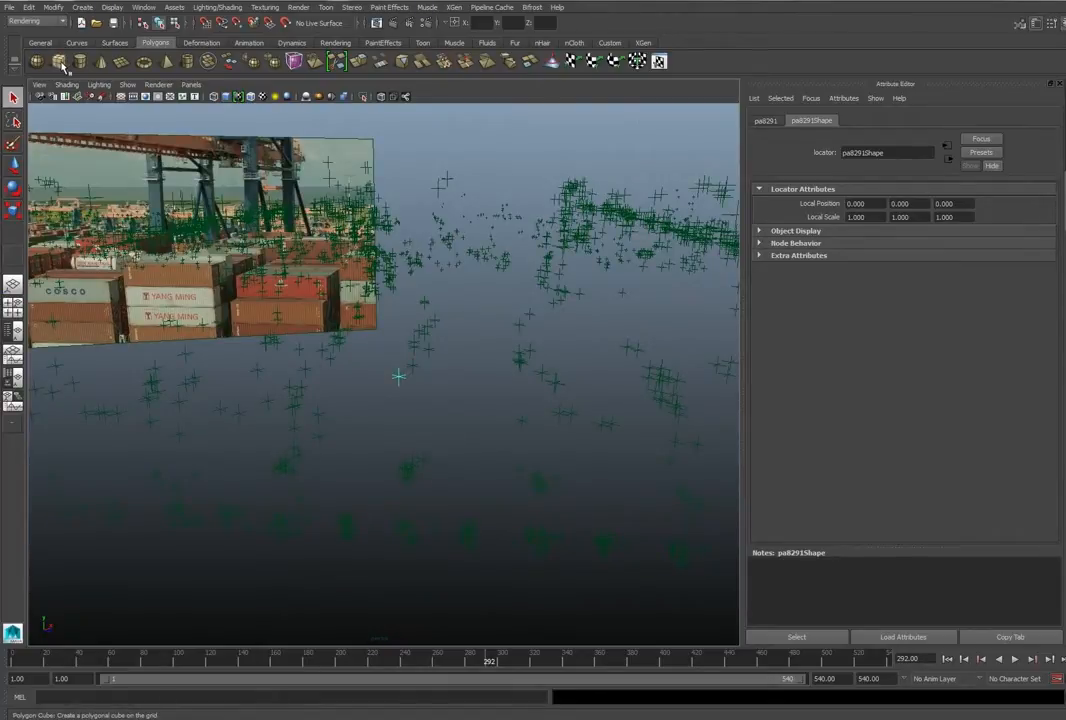
Create a polygon cube interactively, drawing its base on the grid and pulling it up to height.
left_click(60, 60)
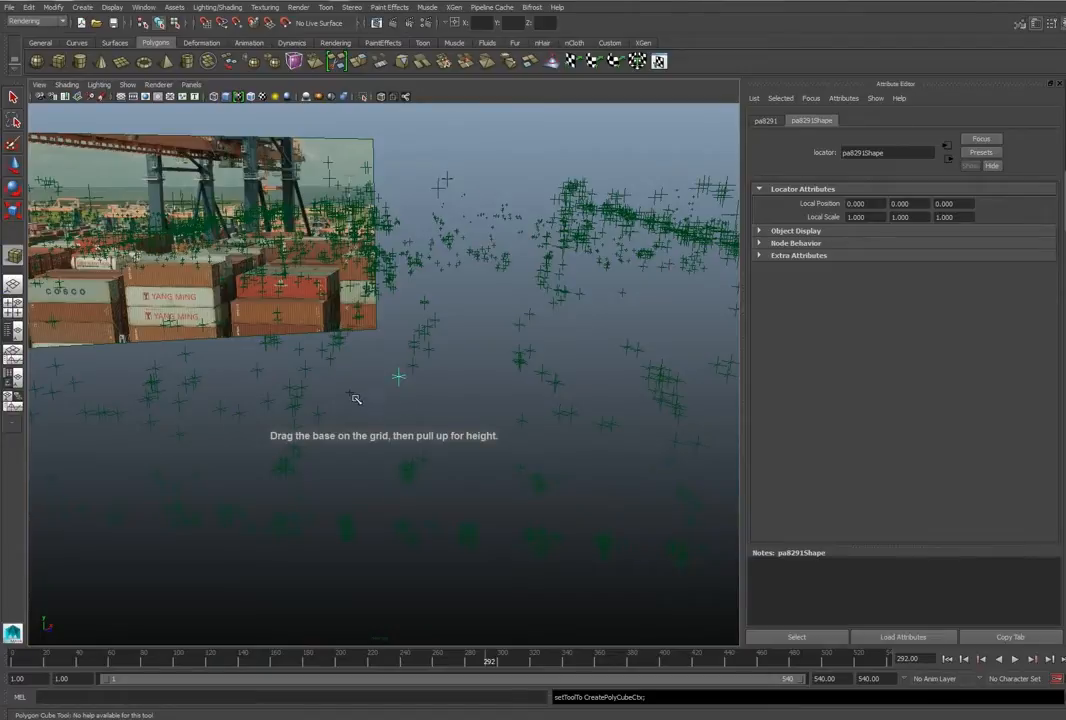
left_click_drag(328, 388, 418, 412)
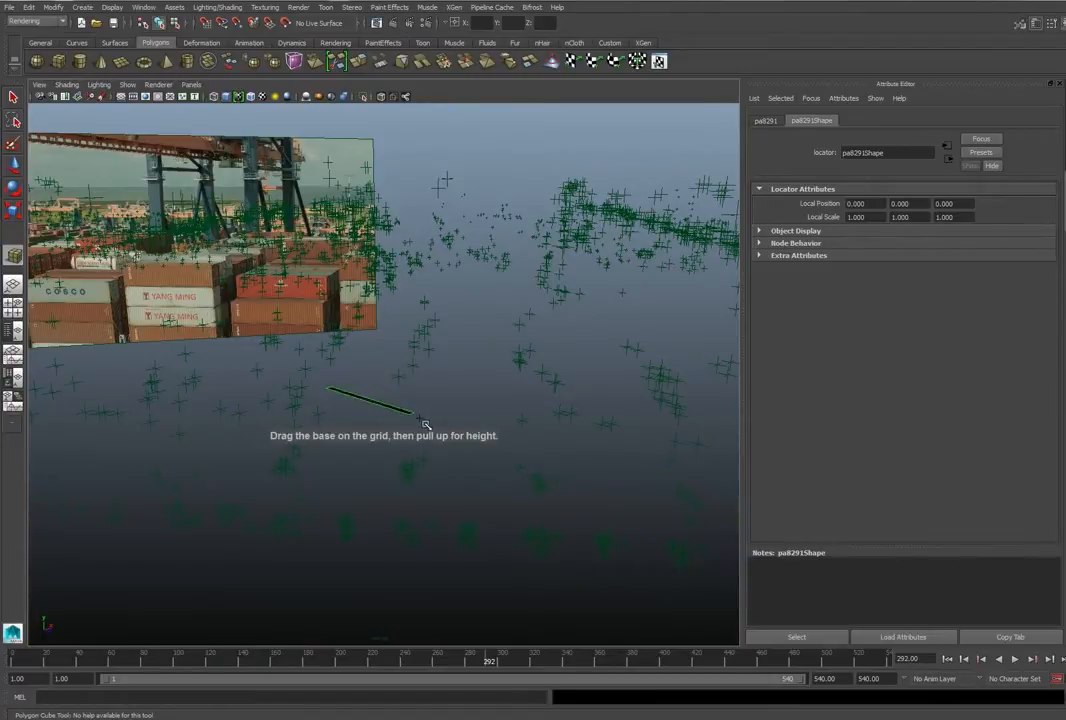
left_click_drag(330, 390, 440, 414)
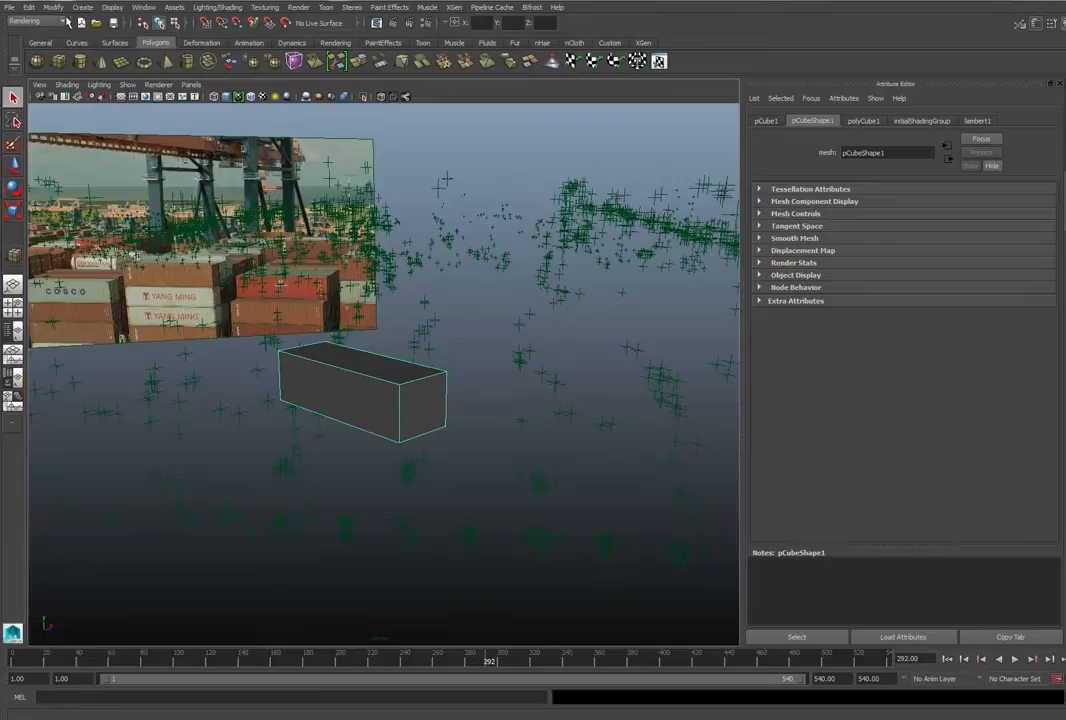
Switch to the combined move/rotate/scale manipulator and look down on the box.
left_click(52, 8)
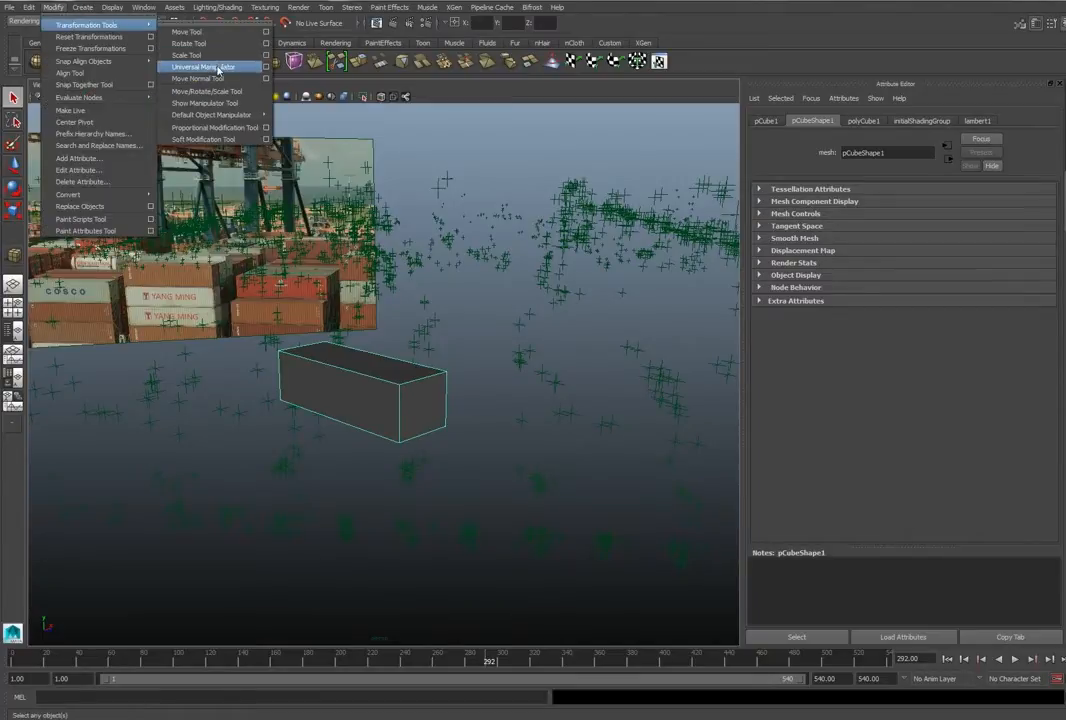
left_click(204, 68)
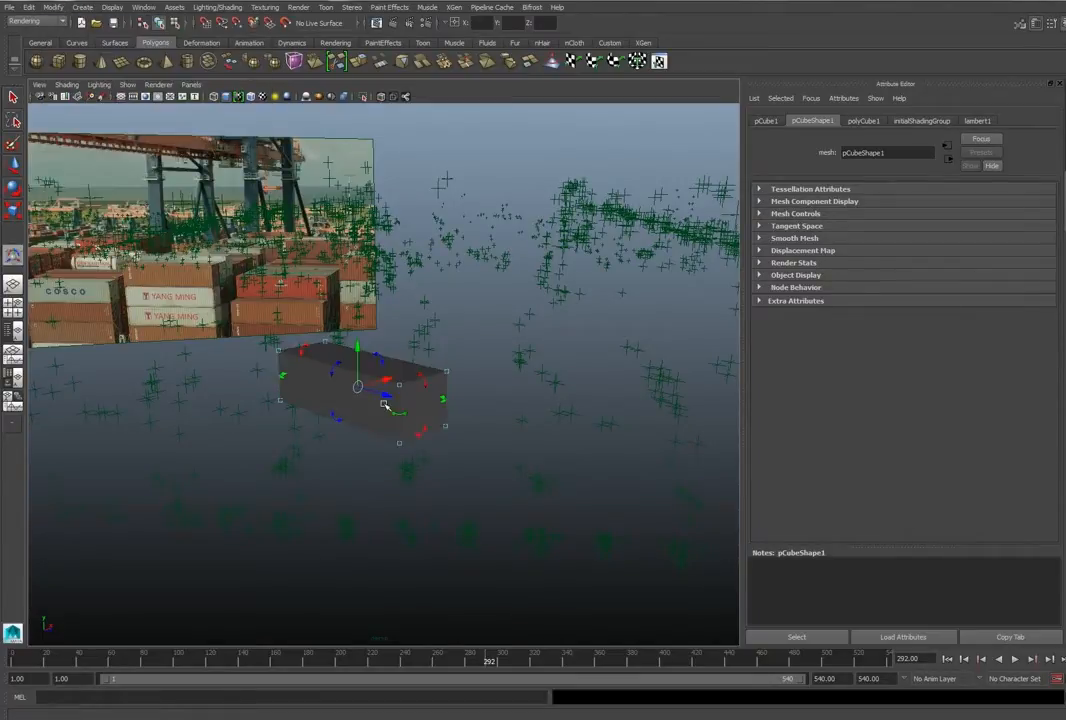
mouse_move(484, 436)
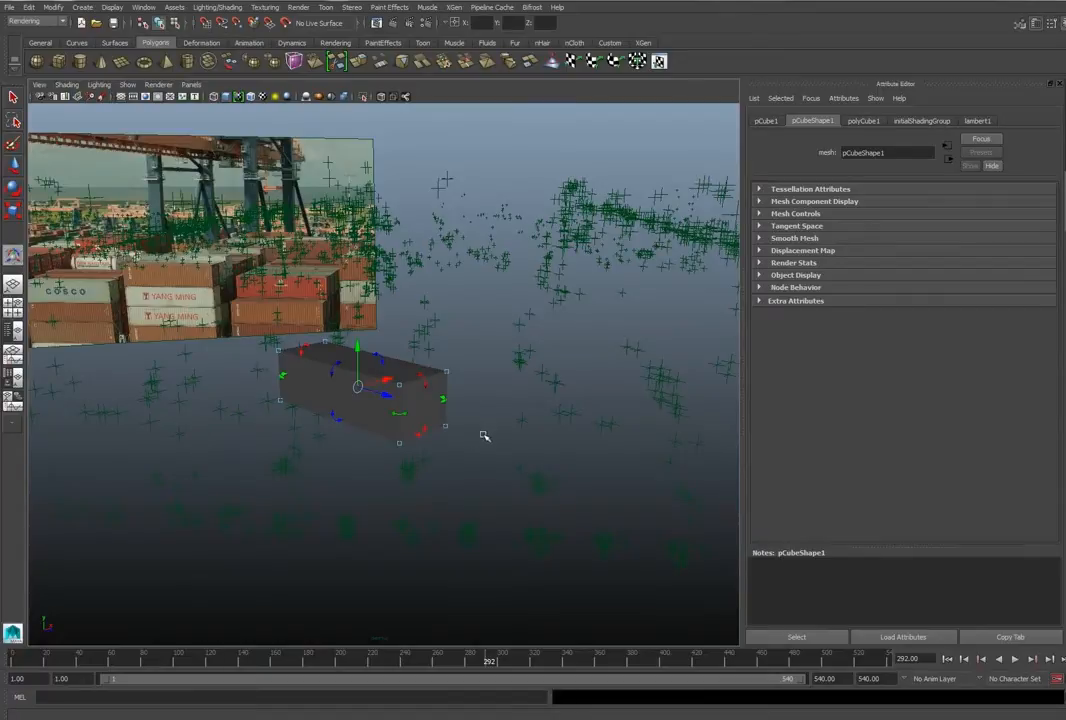
left_click_drag(484, 436, 516, 432)
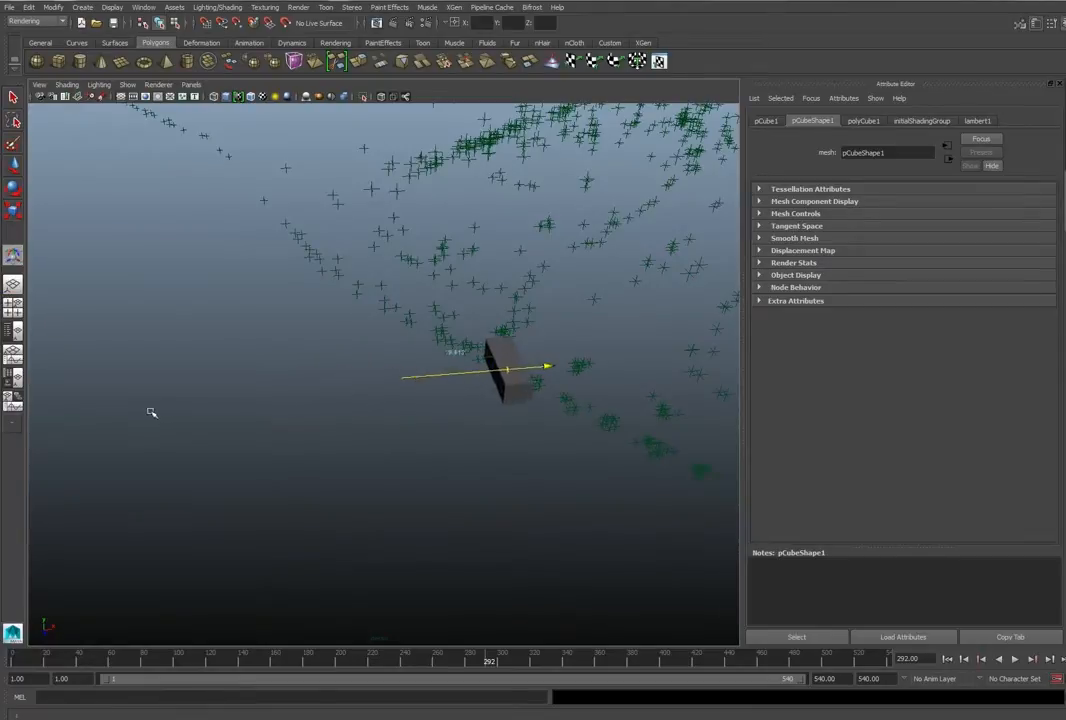
left_click_drag(510, 376, 650, 360)
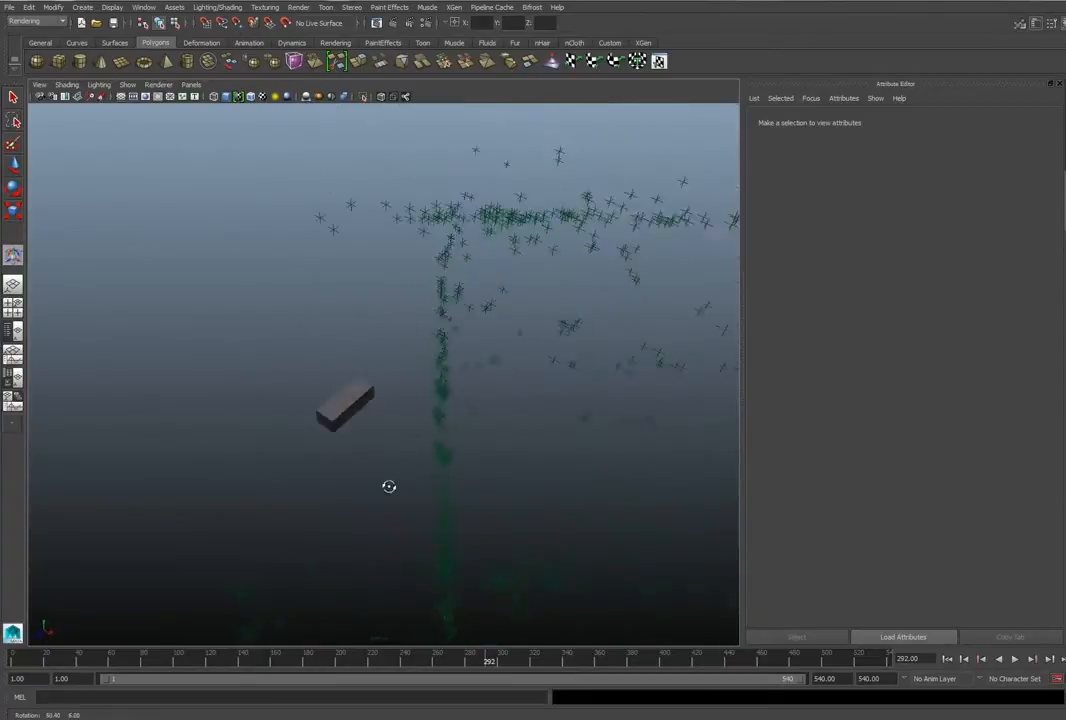
Jump between earlier and later frames to compare the box against the footage.
left_click(190, 84)
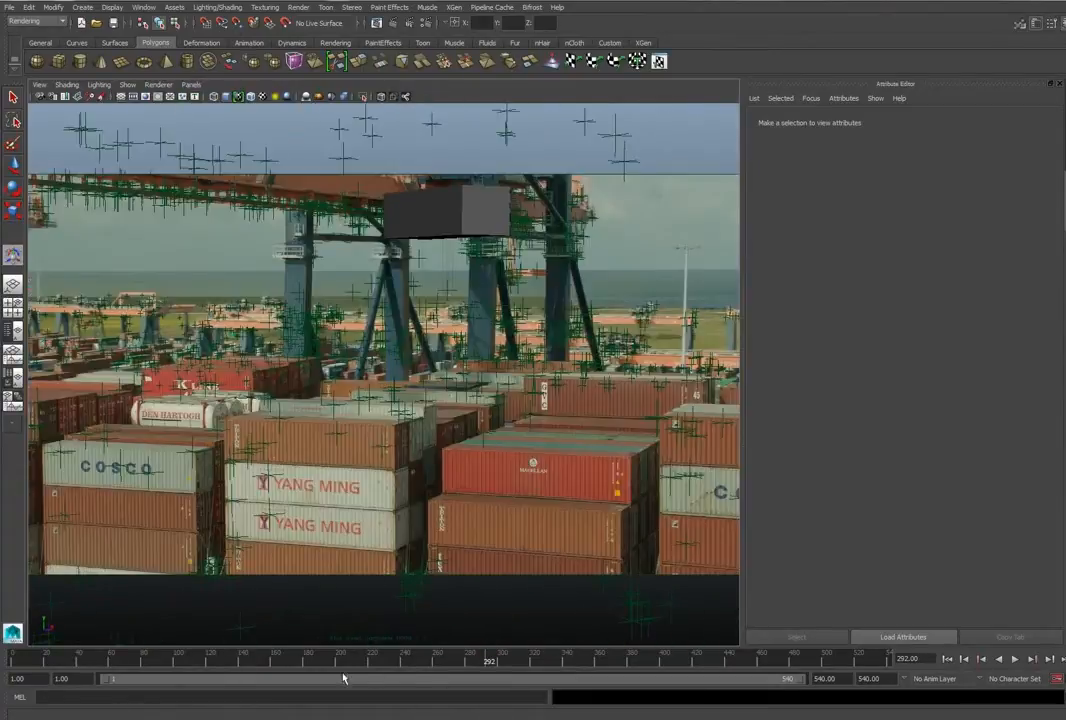
left_click(1012, 658)
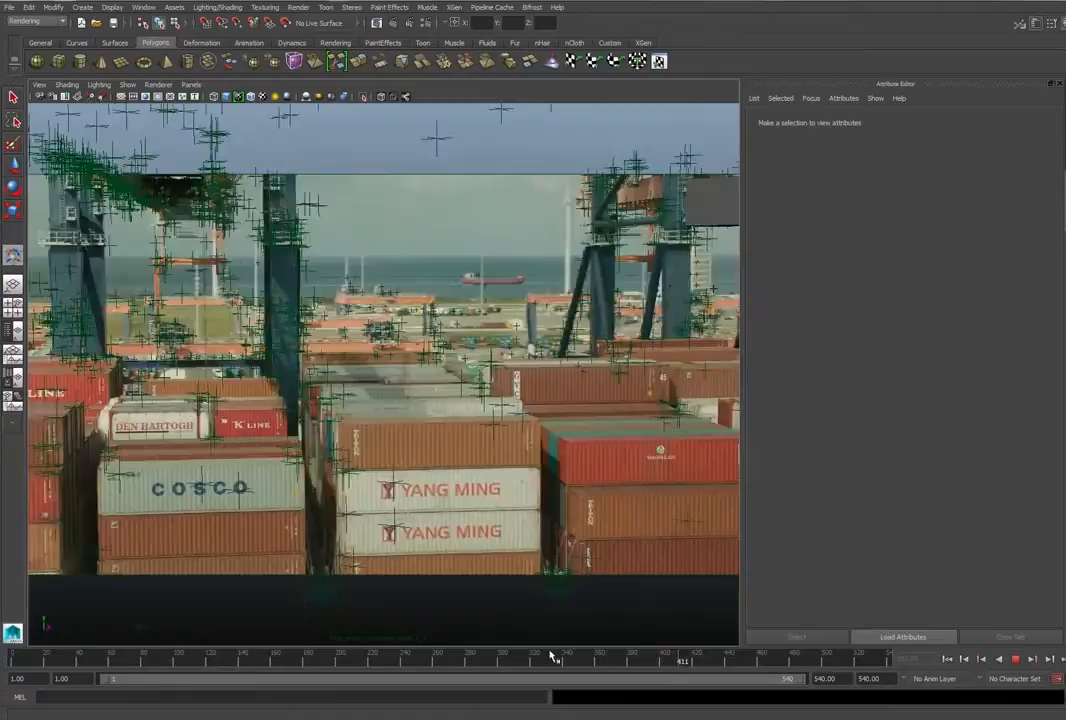
left_click(90, 658)
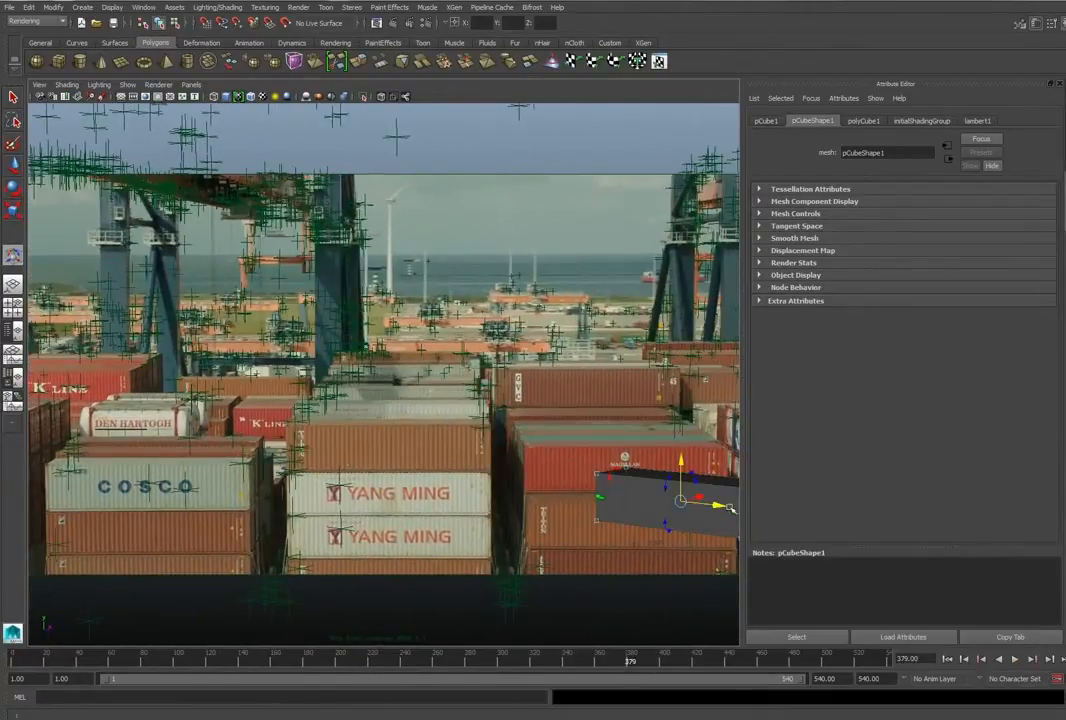
Move and scale pCube1 onto the top YANG MING container and play through the shot to check.
left_click_drag(680, 500, 424, 476)
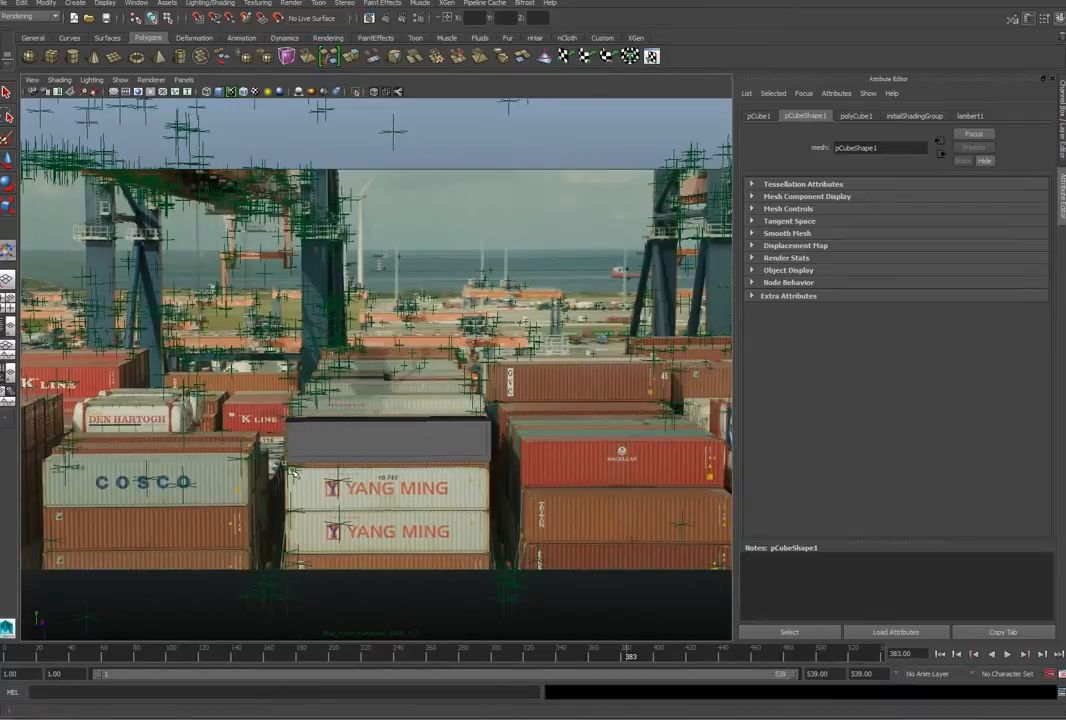
left_click(388, 440)
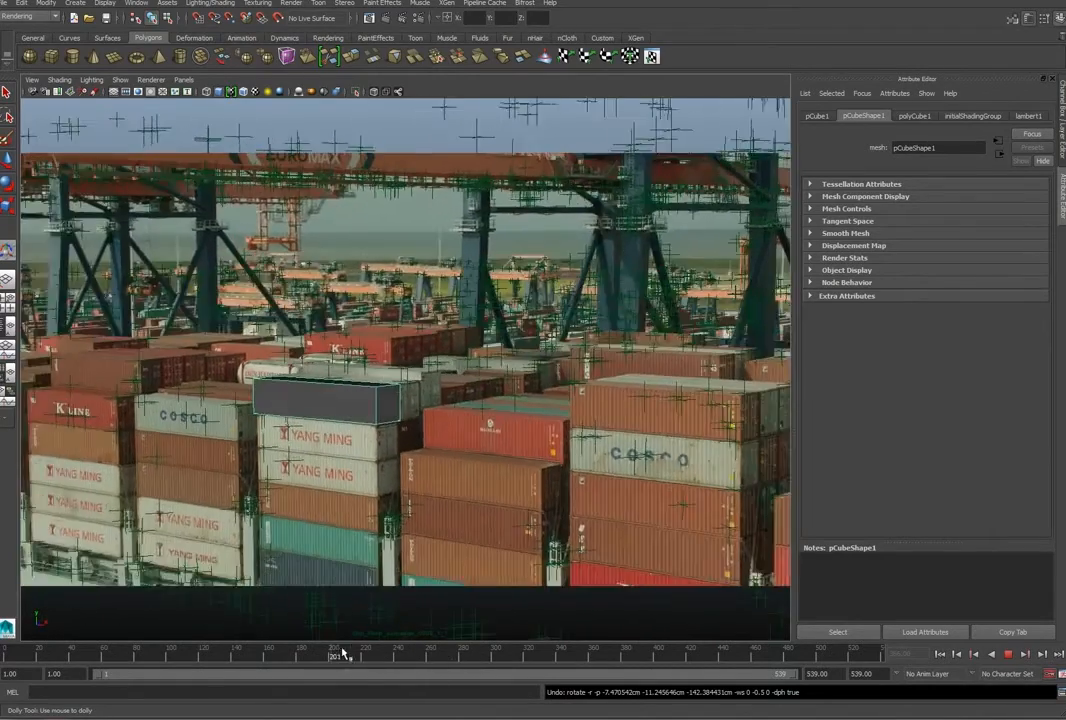
left_click_drag(340, 650, 600, 650)
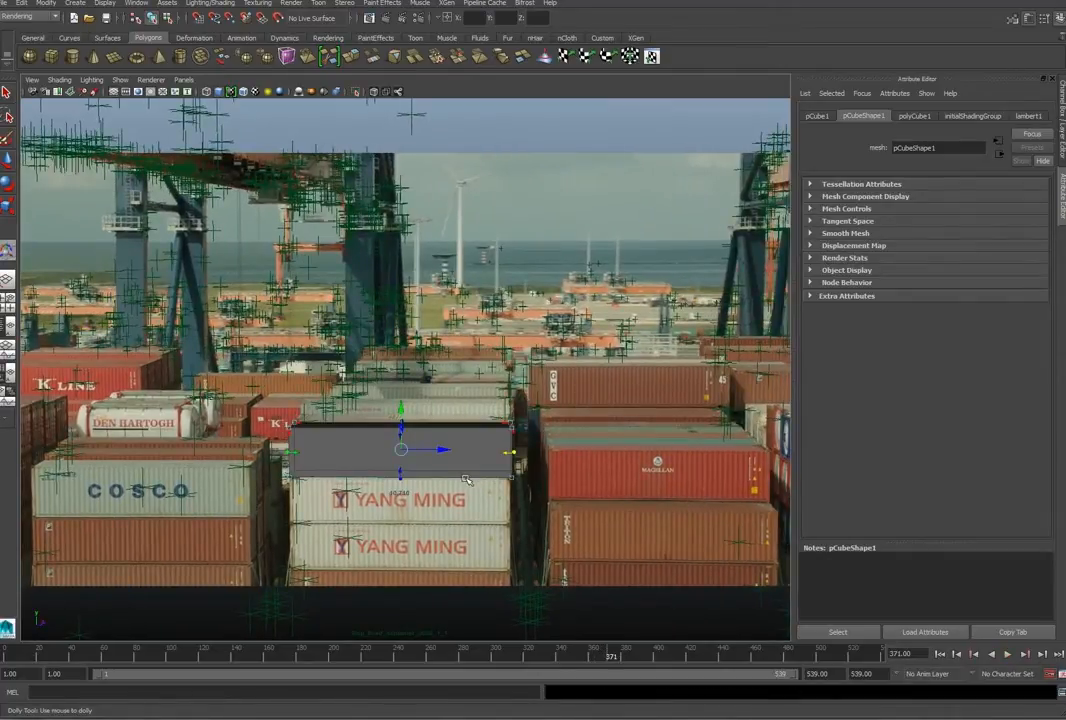
Assign a new Phong material to the box from its right-click menu.
right_click(468, 476)
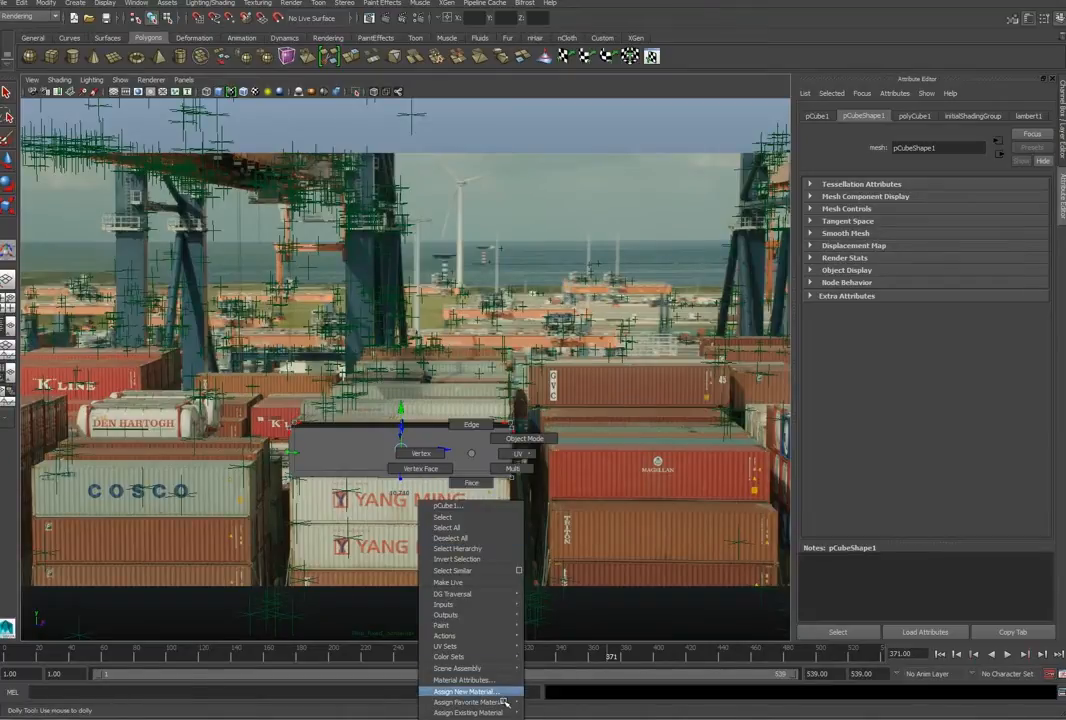
left_click(464, 692)
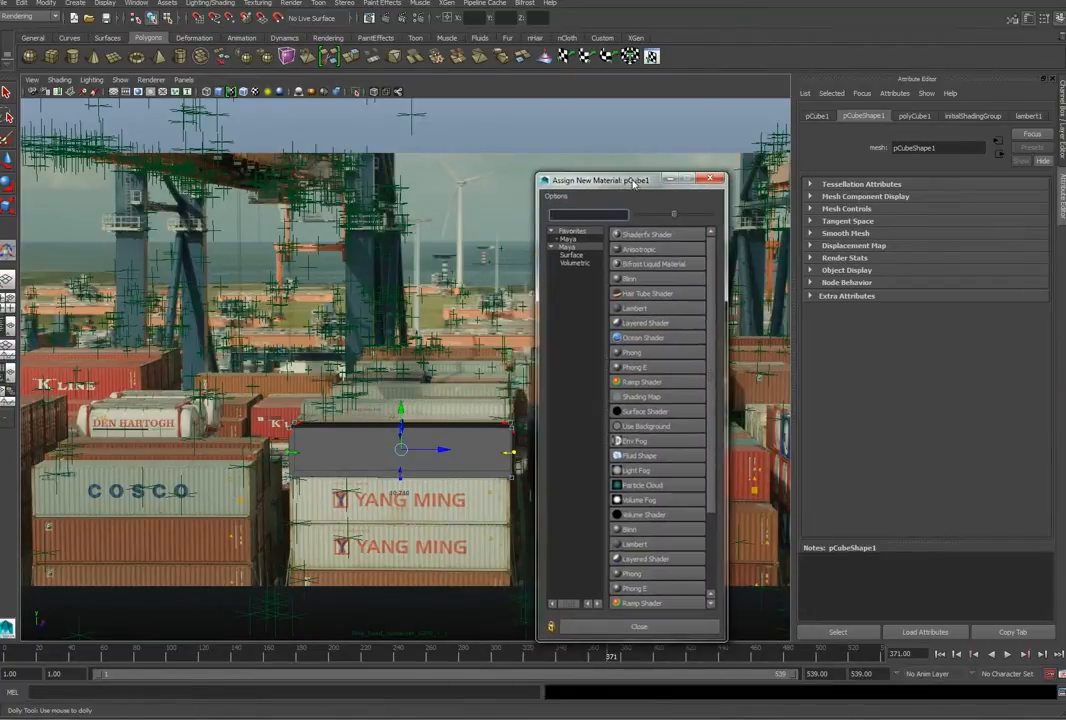
mouse_move(652, 372)
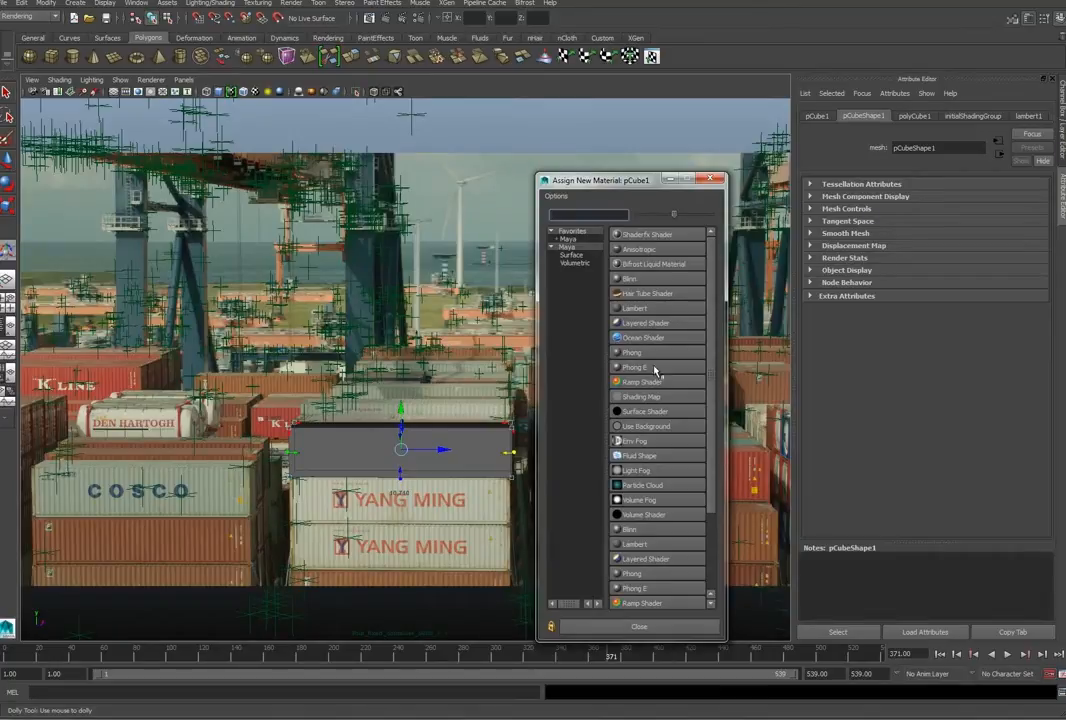
left_click(632, 352)
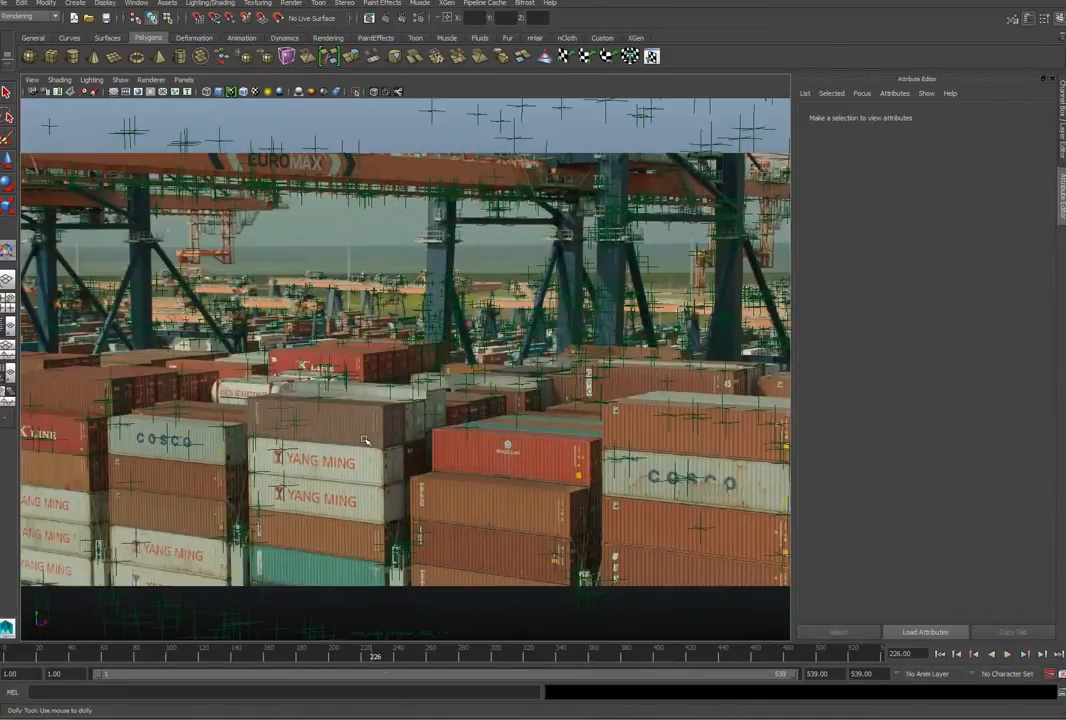
Select pCube1 and scrub several frames to confirm it stays locked on the YANG MING stack.
left_click(350, 420)
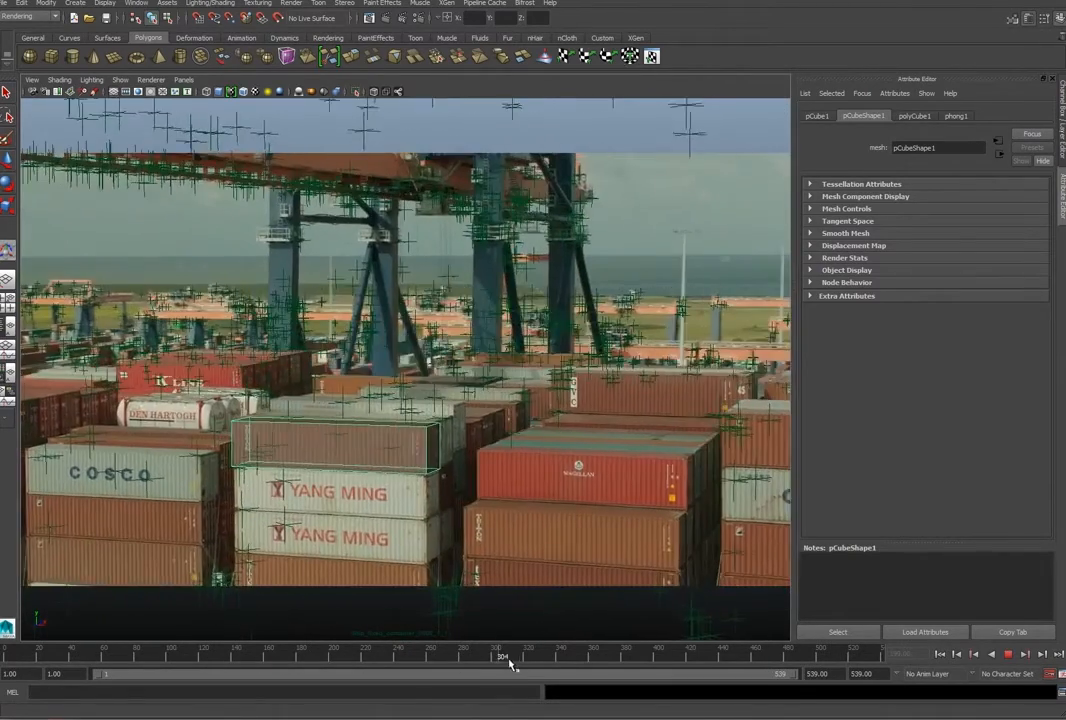
left_click_drag(504, 656, 596, 656)
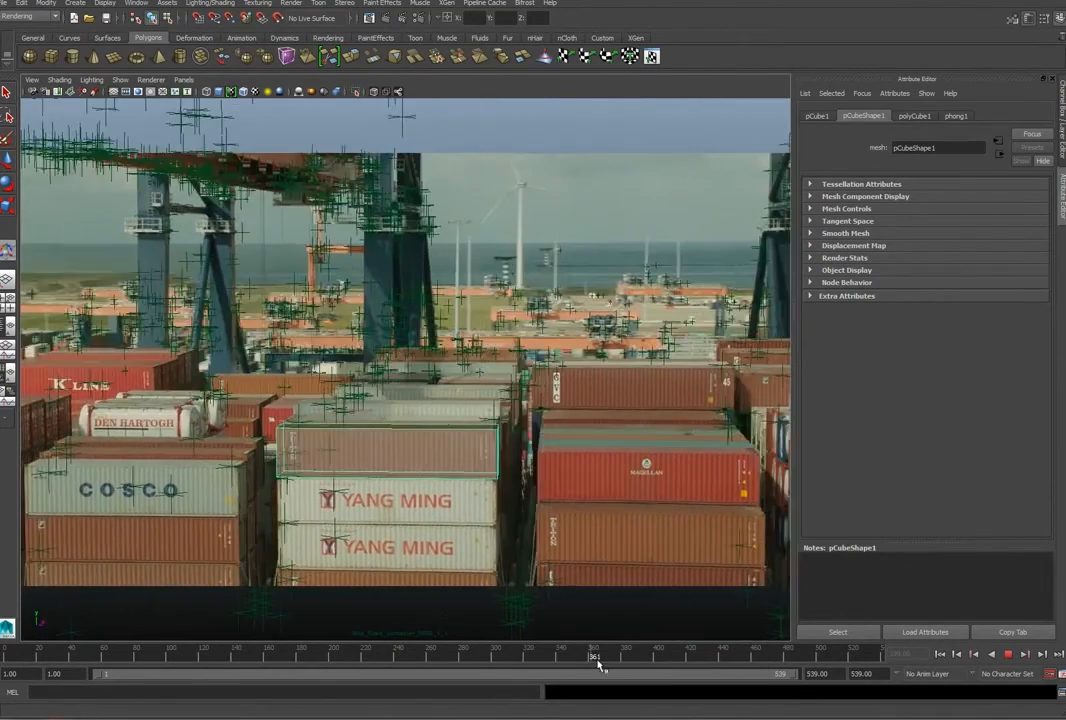
left_click_drag(596, 656, 518, 656)
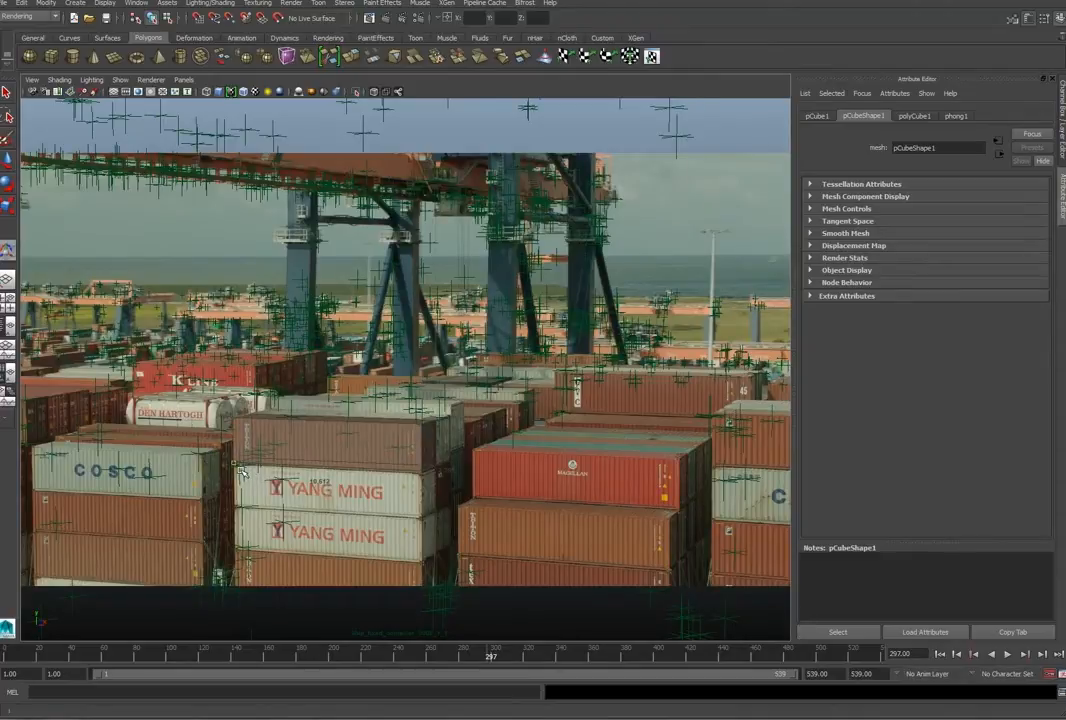
left_click(240, 470)
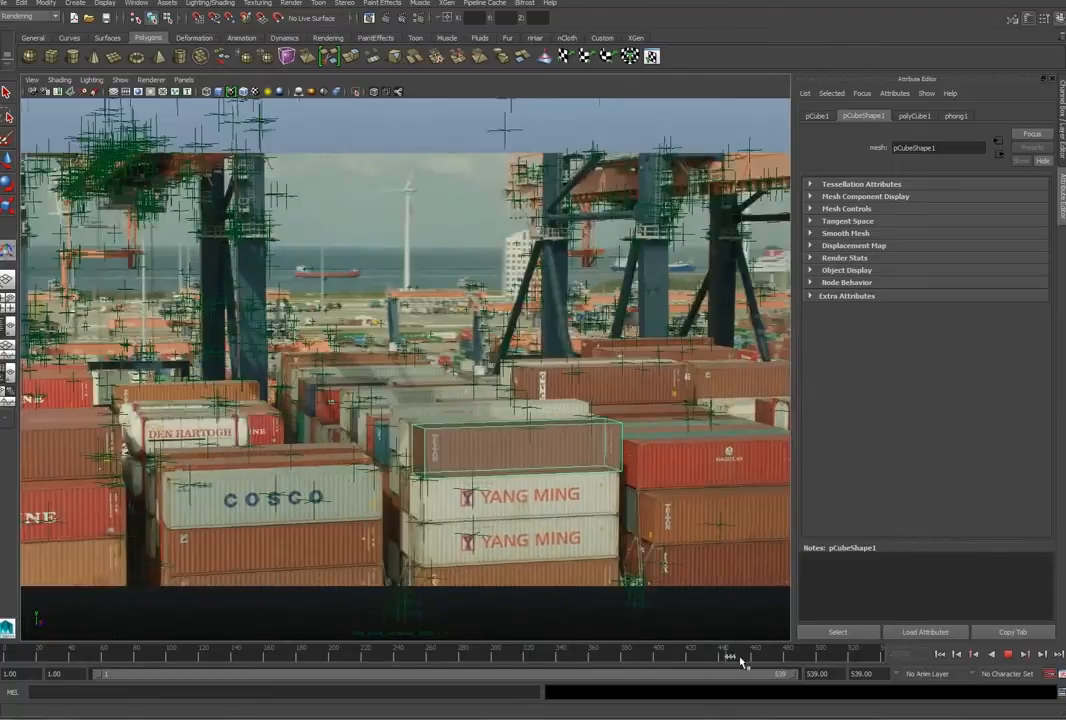
left_click_drag(740, 656, 836, 656)
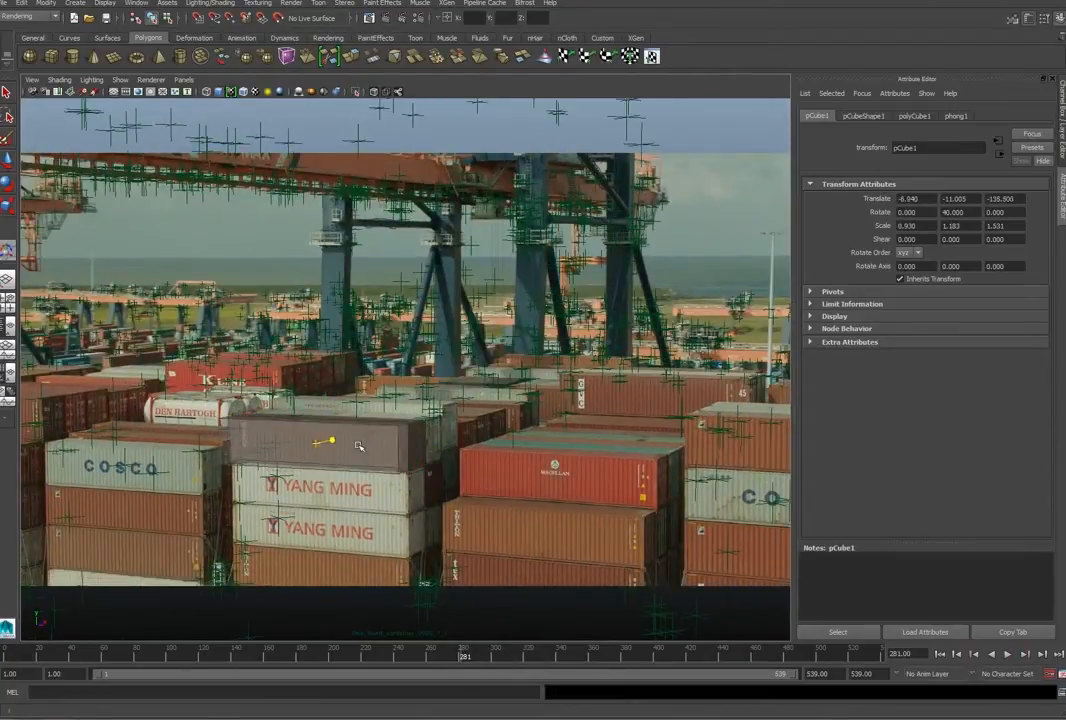
Position pasted_pCube1 over the next container and scrub the shot to verify its match.
left_click_drag(328, 442, 360, 434)
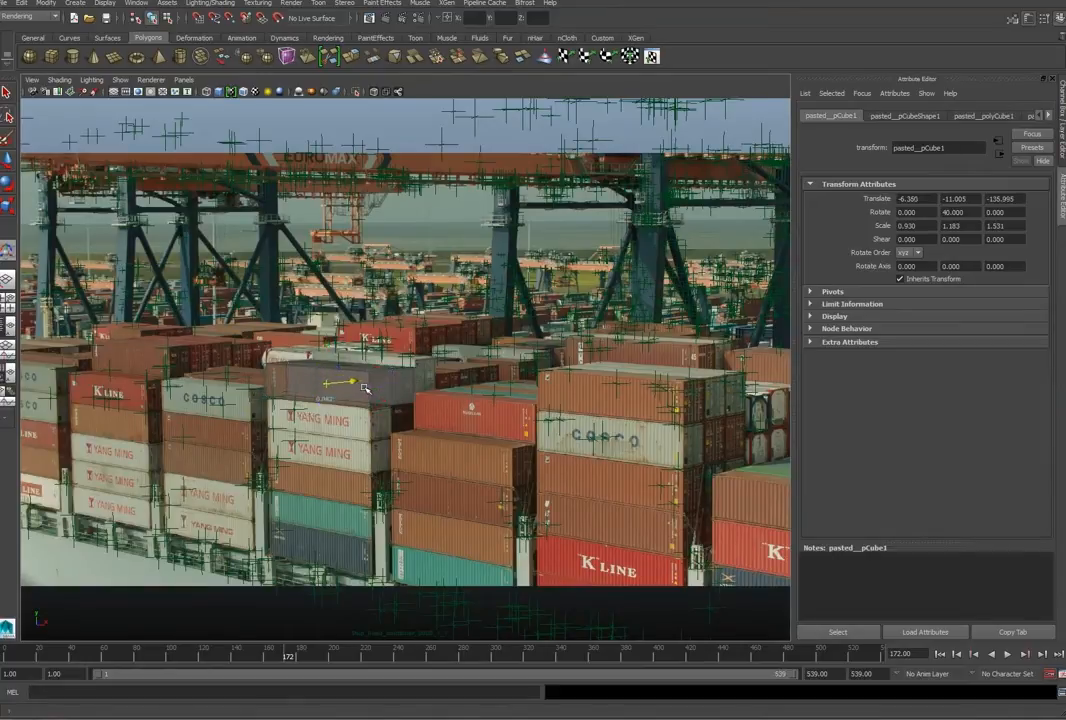
left_click_drag(330, 384, 396, 378)
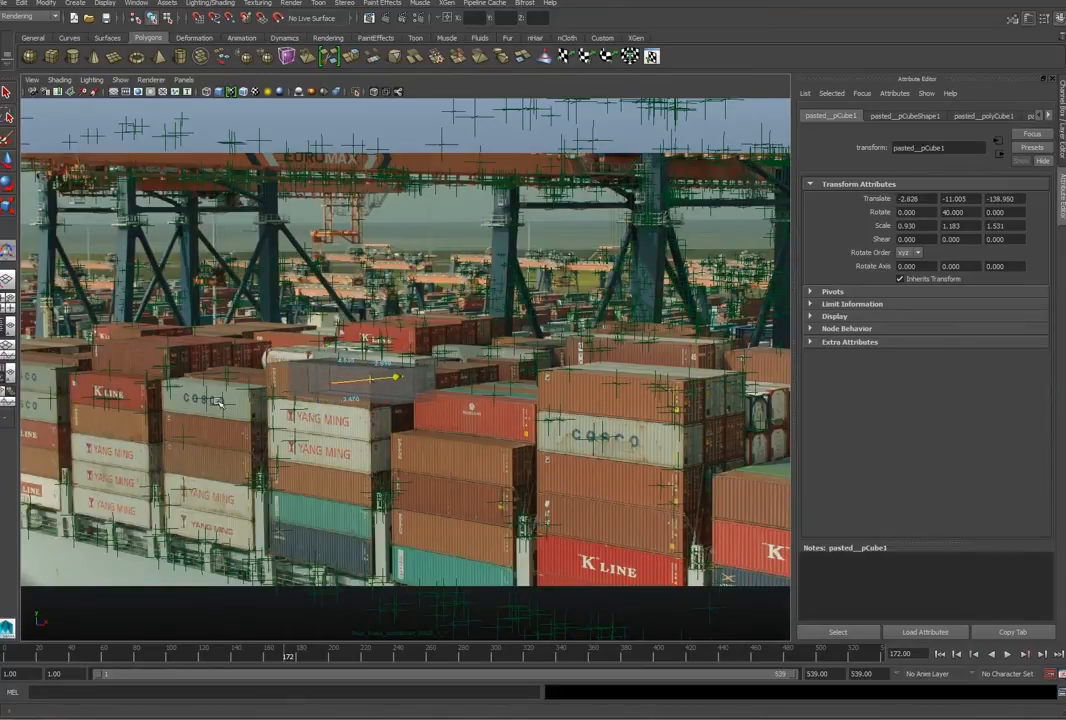
left_click_drag(396, 378, 370, 344)
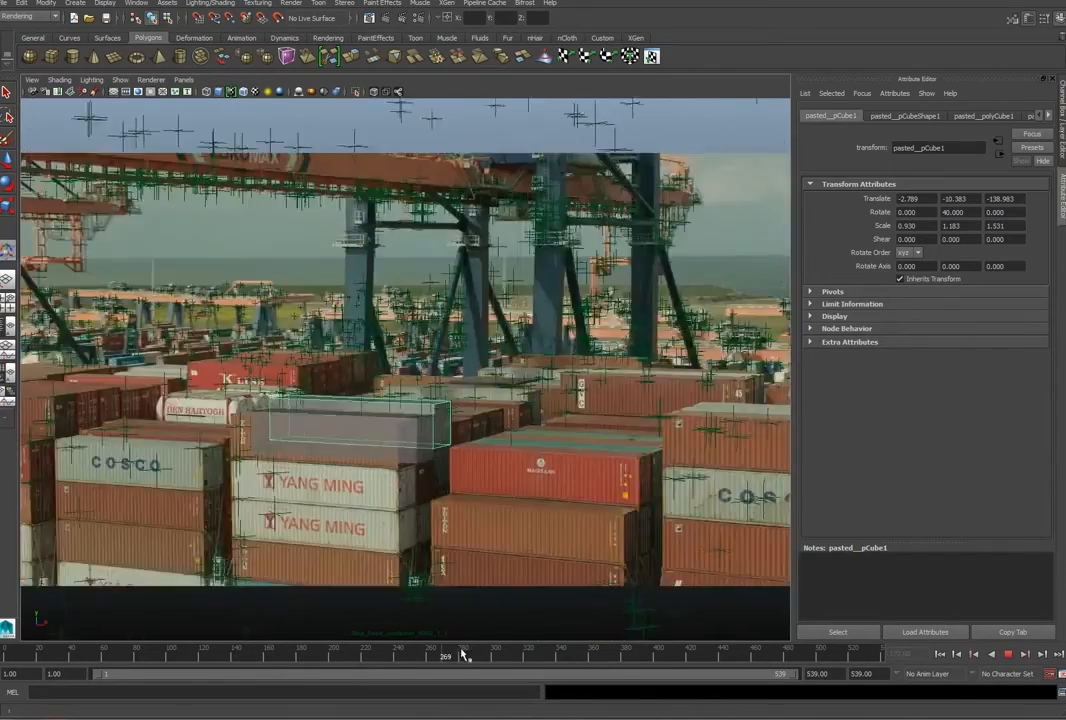
left_click_drag(464, 656, 596, 656)
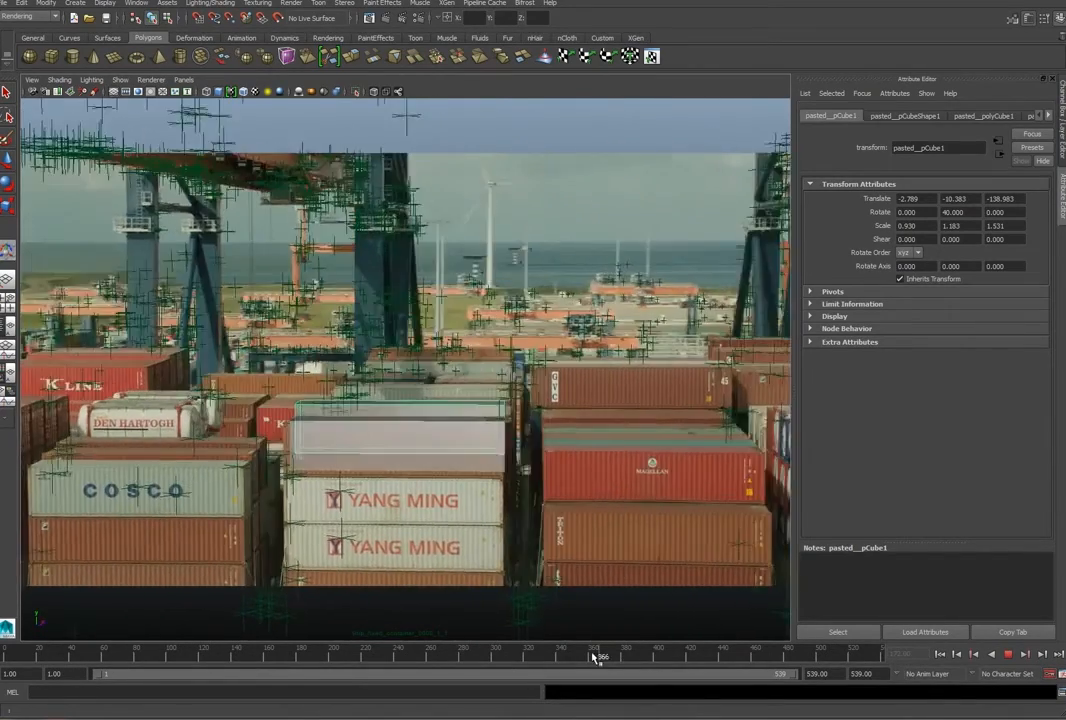
left_click_drag(596, 658, 396, 658)
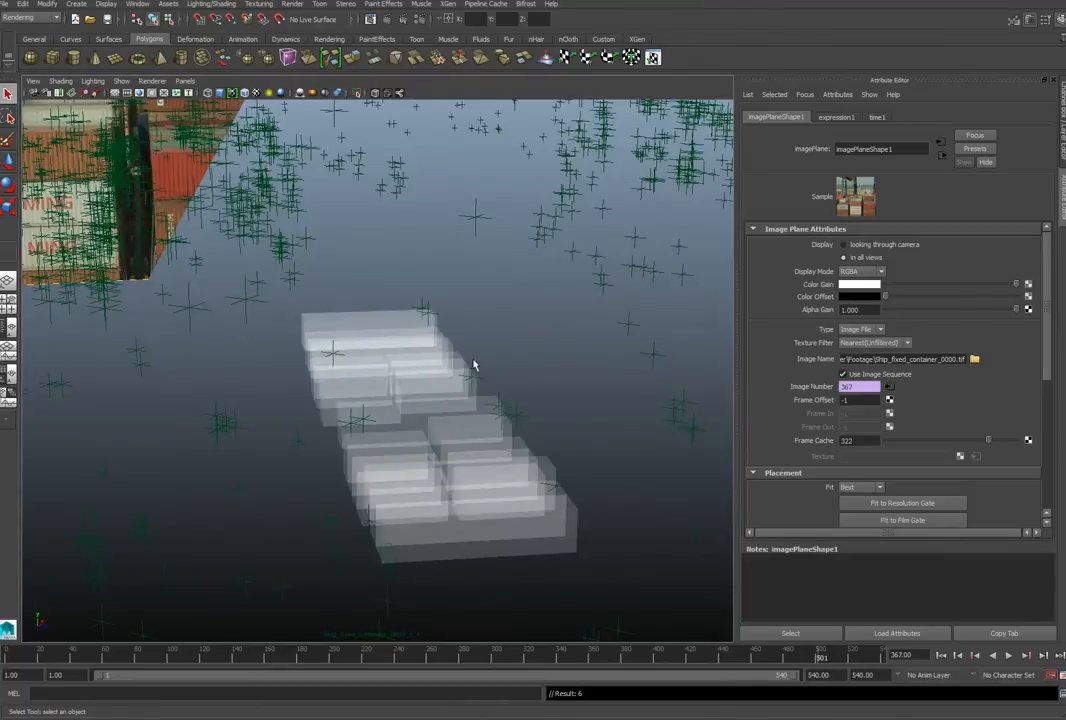
Switch to the perspective camera and orbit to a top-down view of all the boxes.
left_click(184, 80)
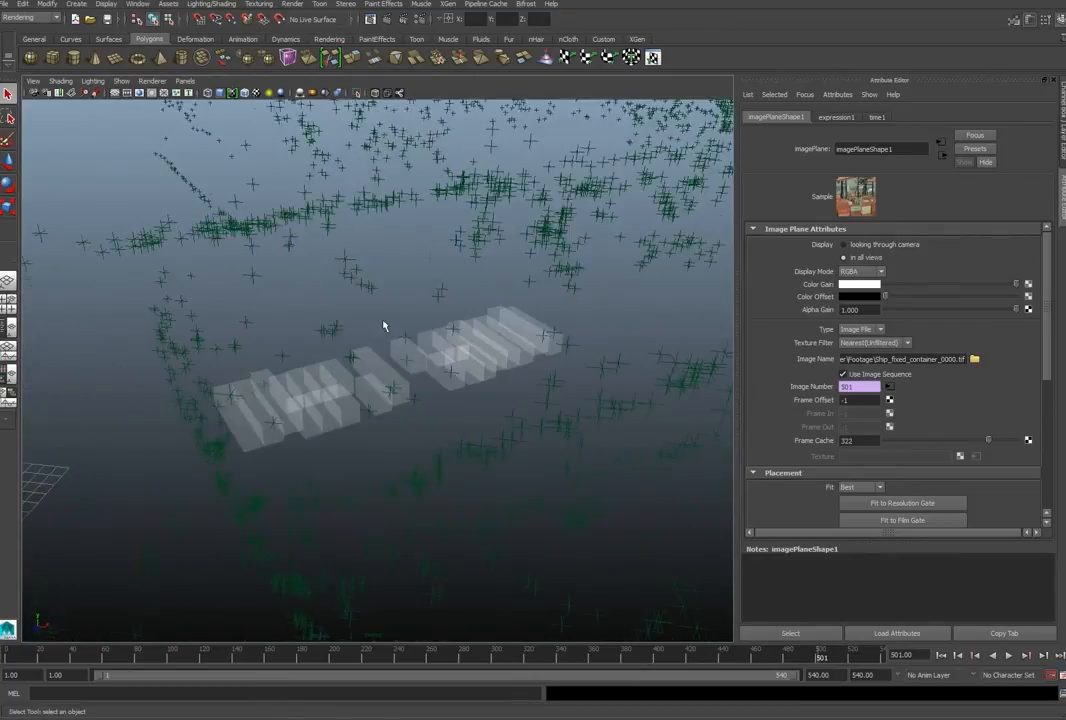
left_click_drag(382, 324, 308, 500)
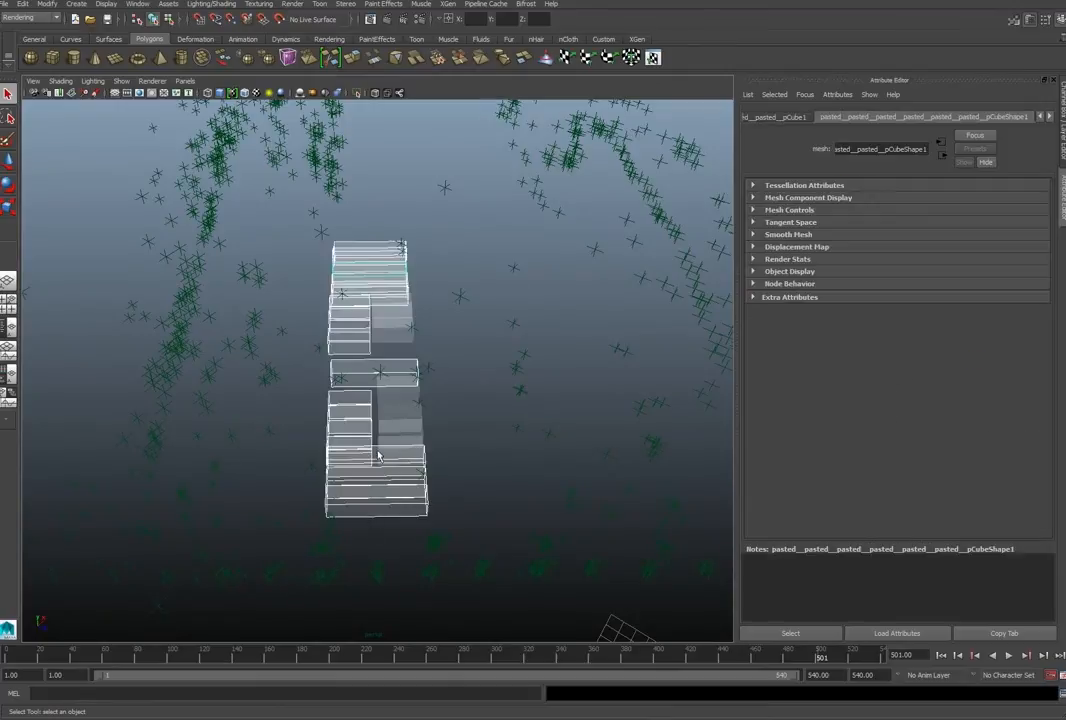
Assign a grey Lambert material to all selected boxes, then inspect them at an angle and deselect.
right_click(378, 456)
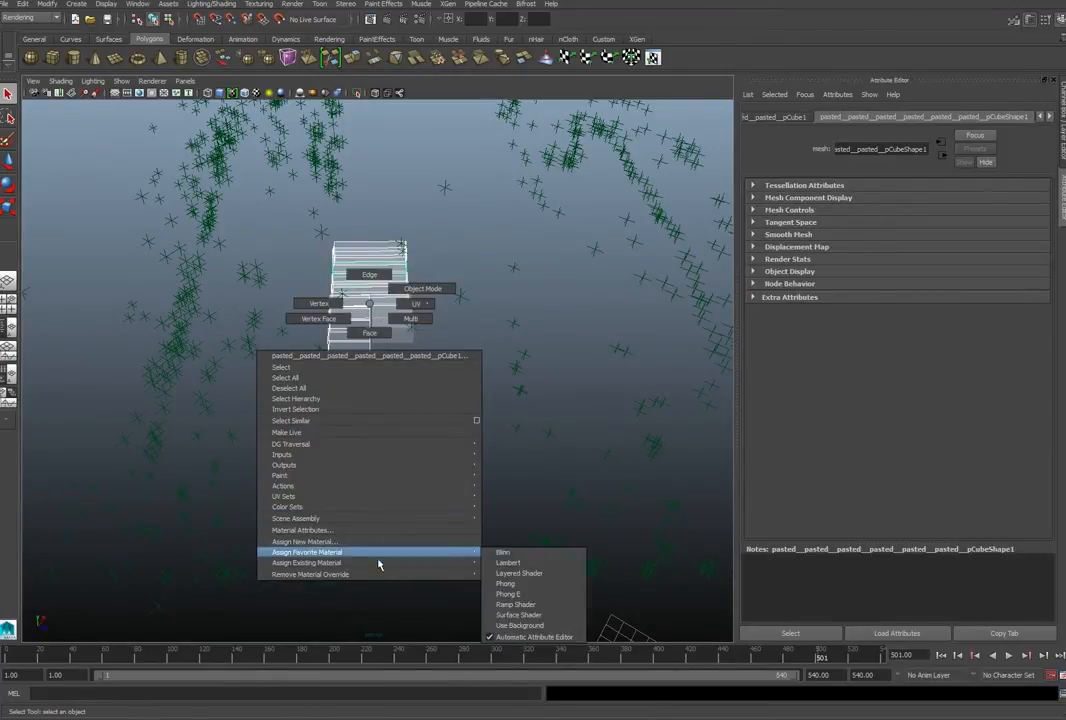
left_click(304, 540)
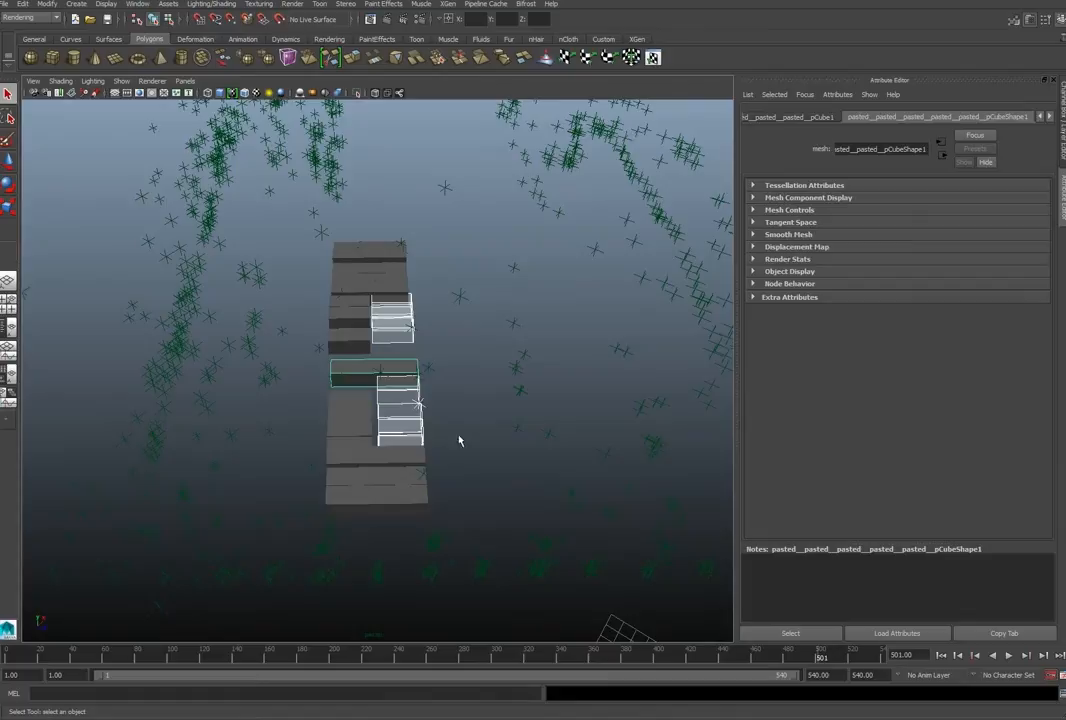
left_click_drag(460, 442, 368, 456)
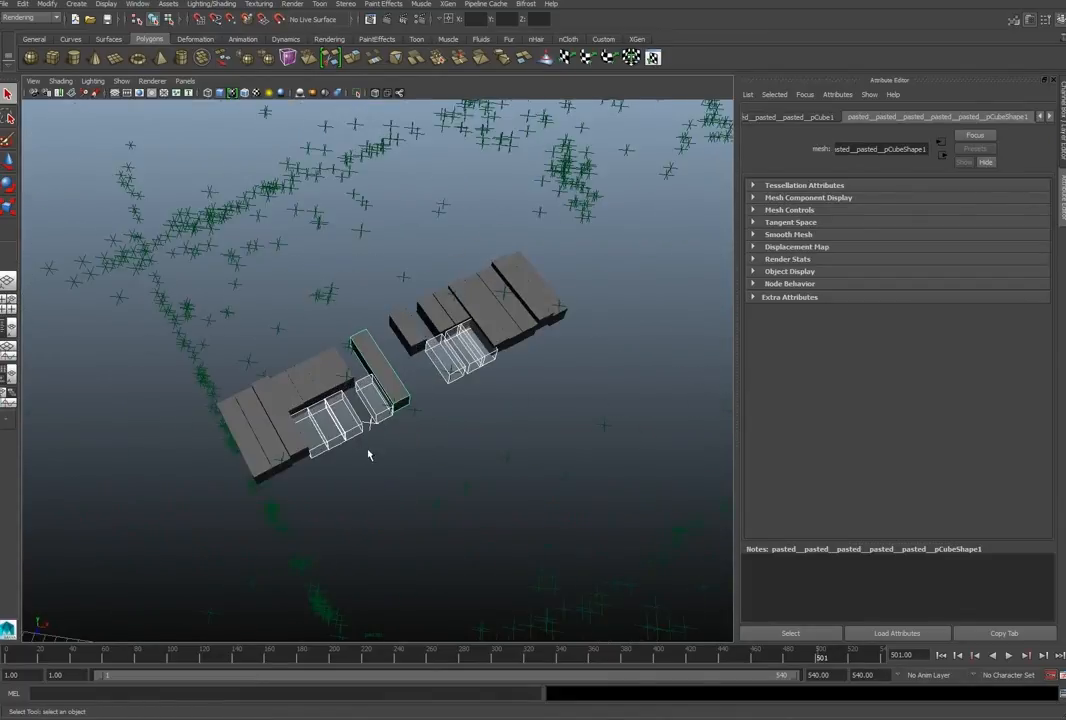
mouse_move(436, 420)
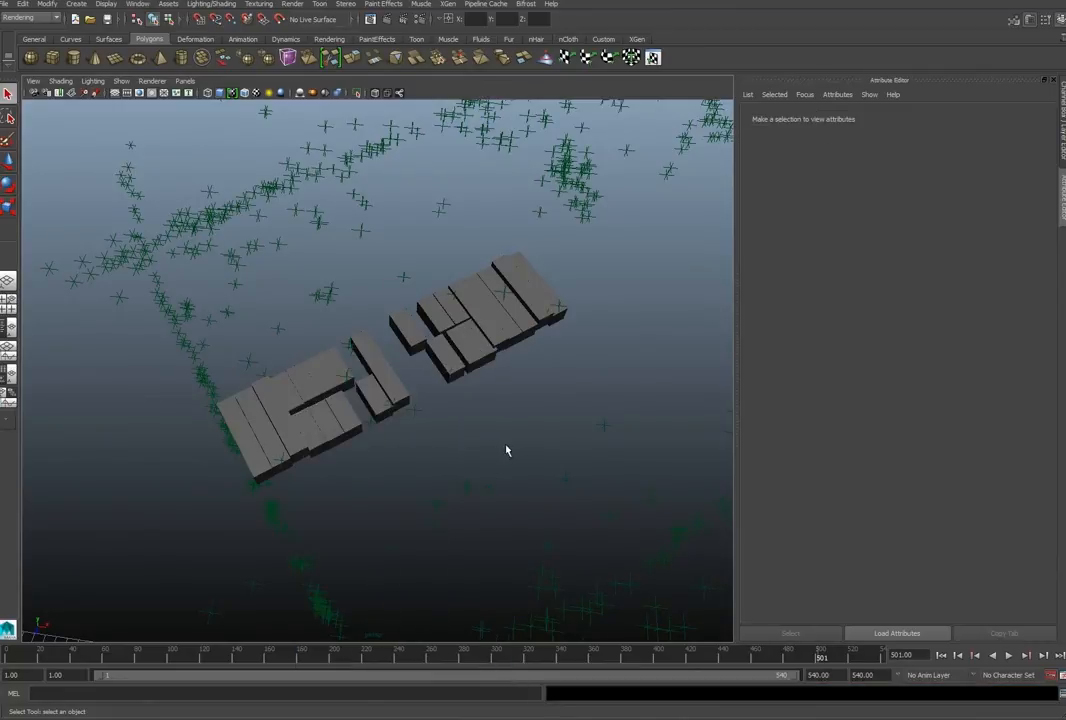
left_click(184, 80)
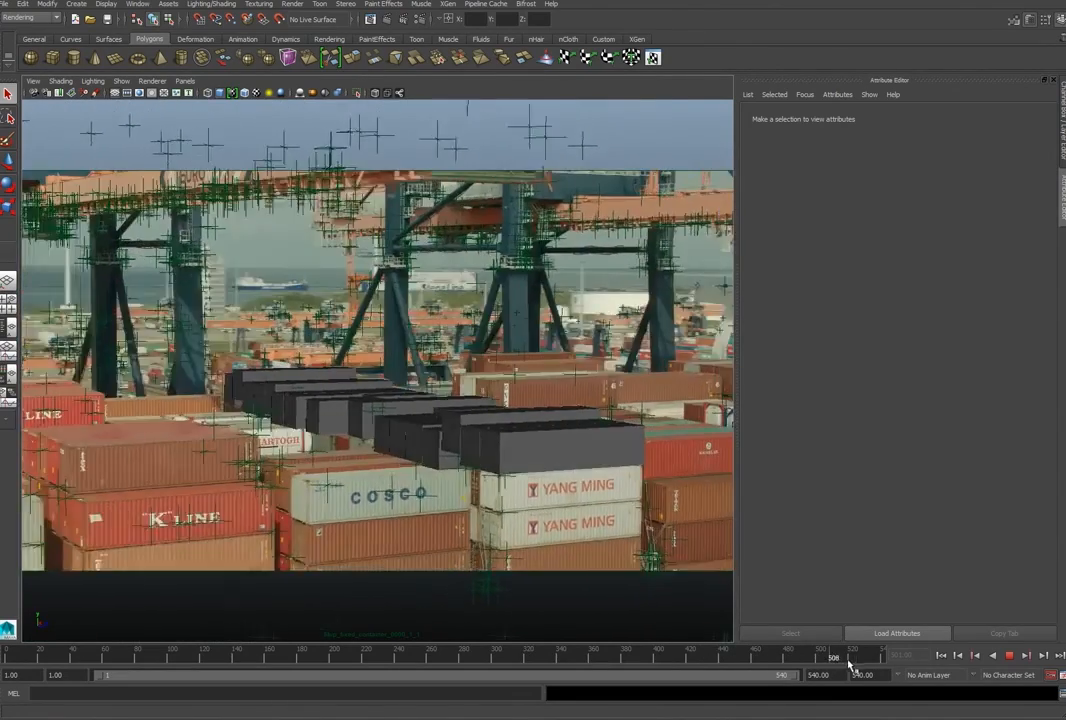
Scrub the time slider to a later frame and confirm the boxes stay over the container stacks.
left_click_drag(848, 658, 668, 658)
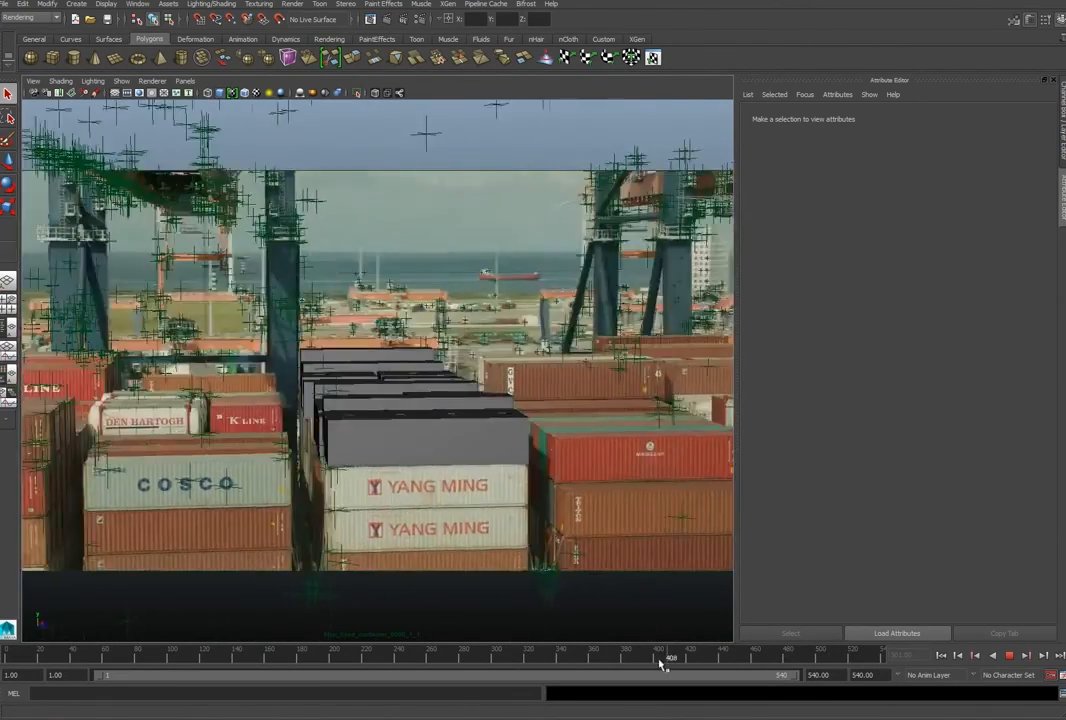